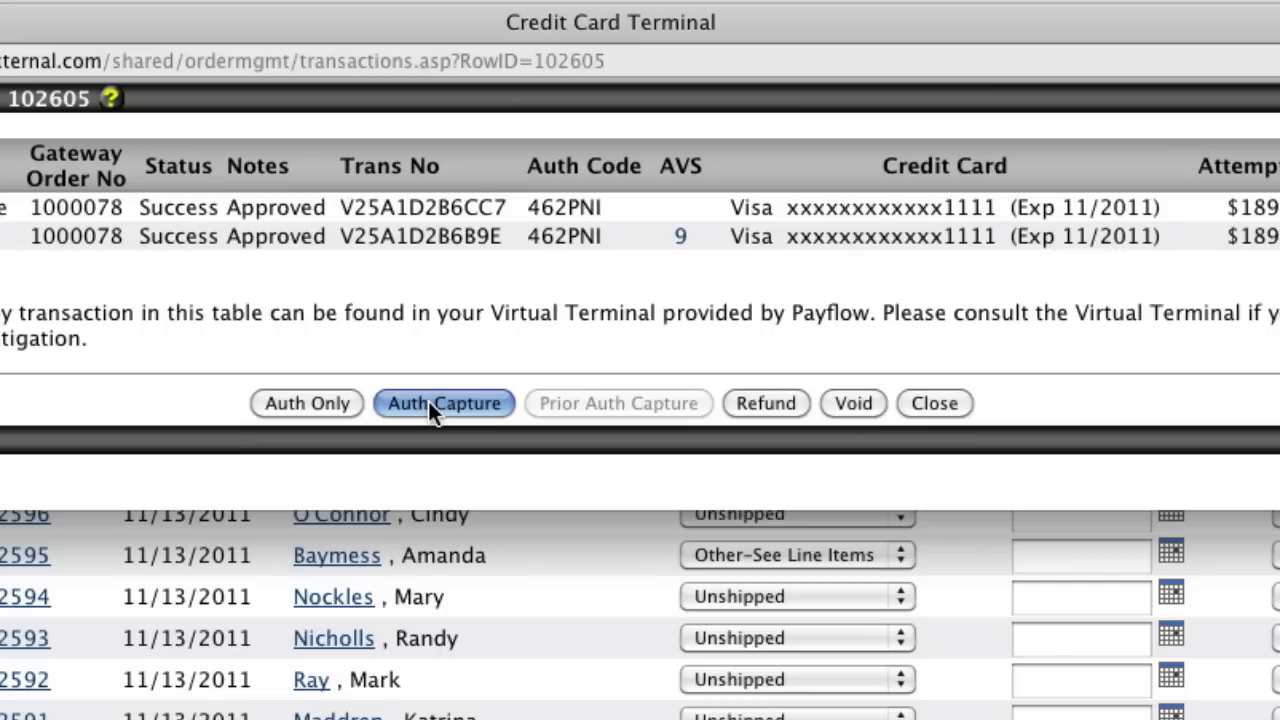
Step: Run Auth Capture on order 102605's card in the Credit Card Terminal
left_click(443, 403)
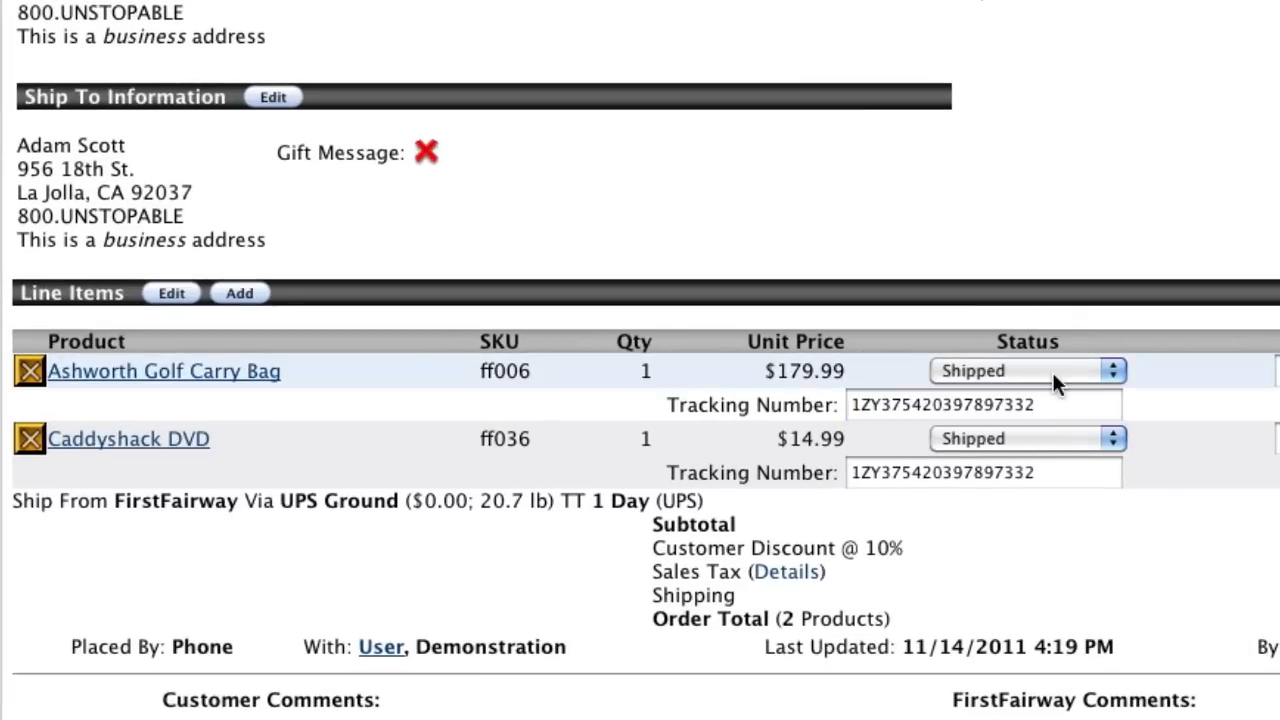
Step: Go from the shipped order's detail page back to the Orders list
left_click(983, 404)
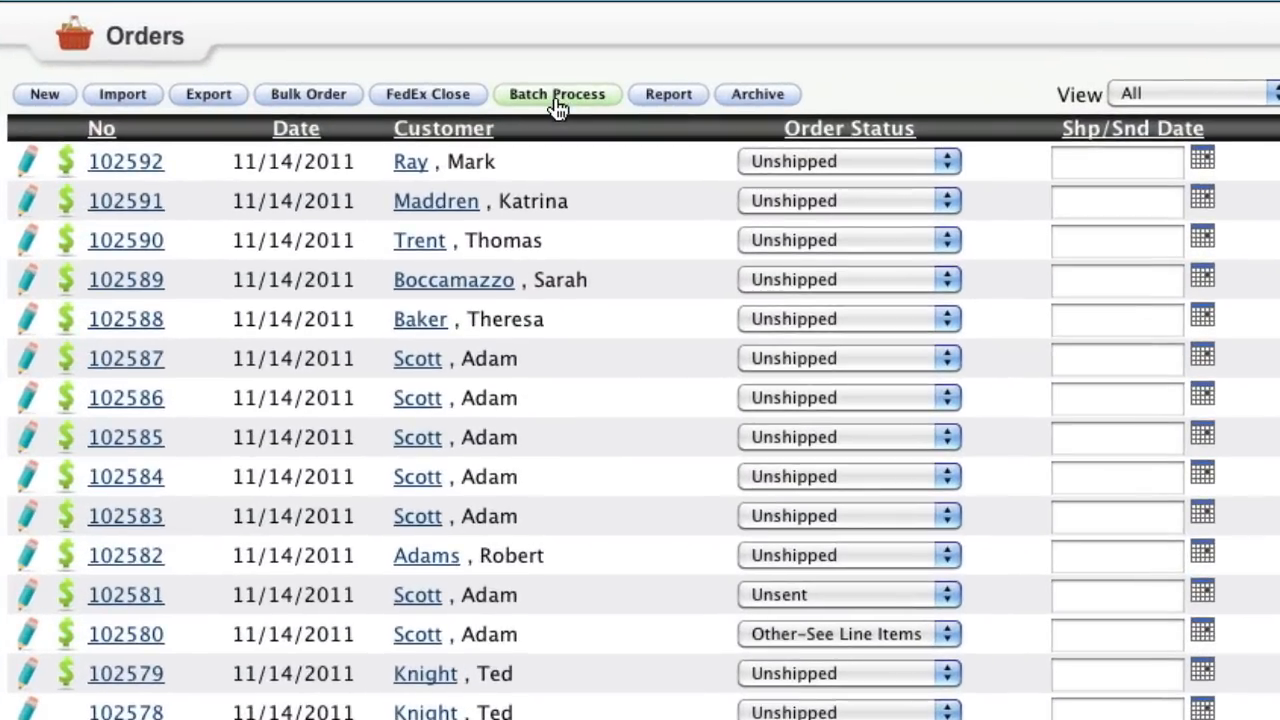
left_click(557, 94)
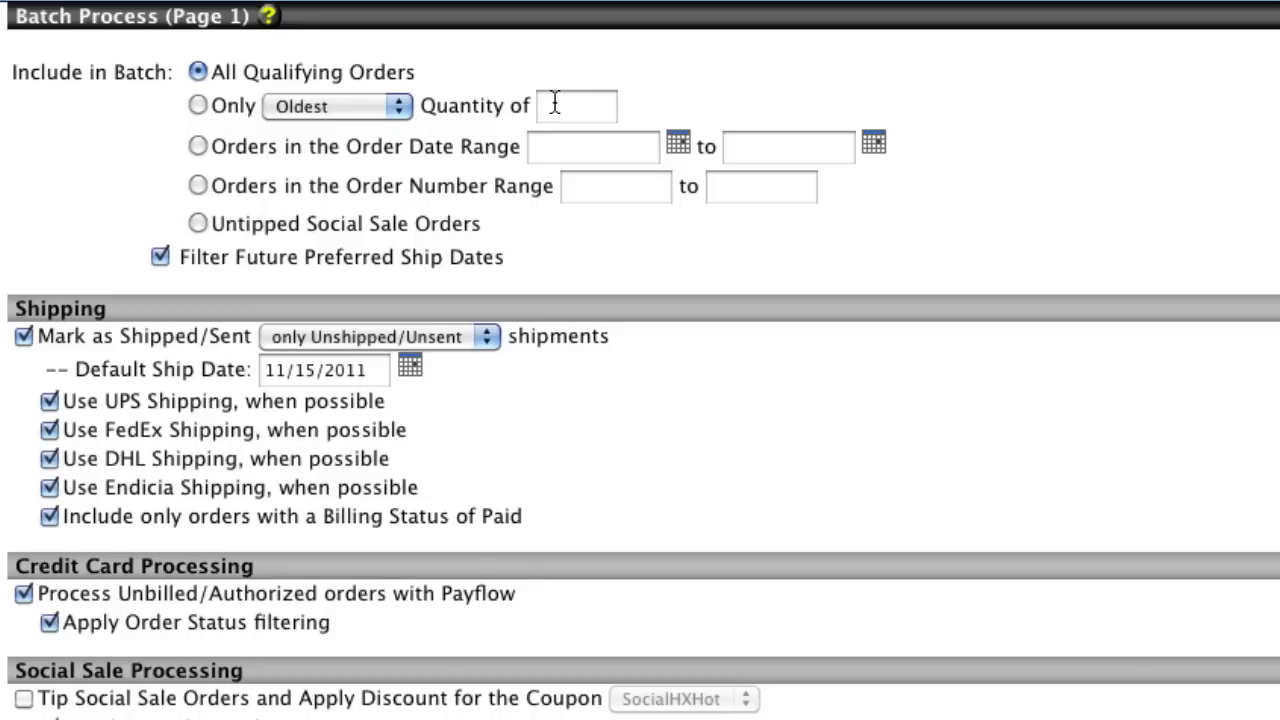
mouse_move(553, 118)
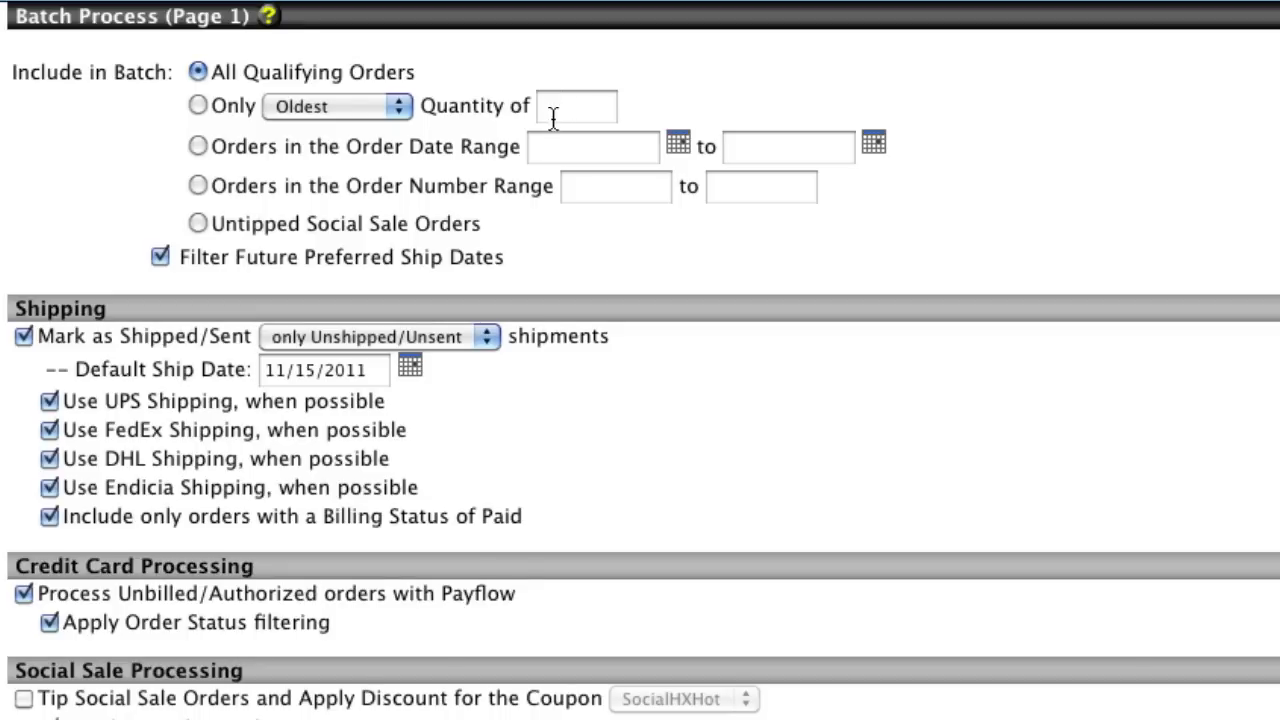
scroll("down", 3)
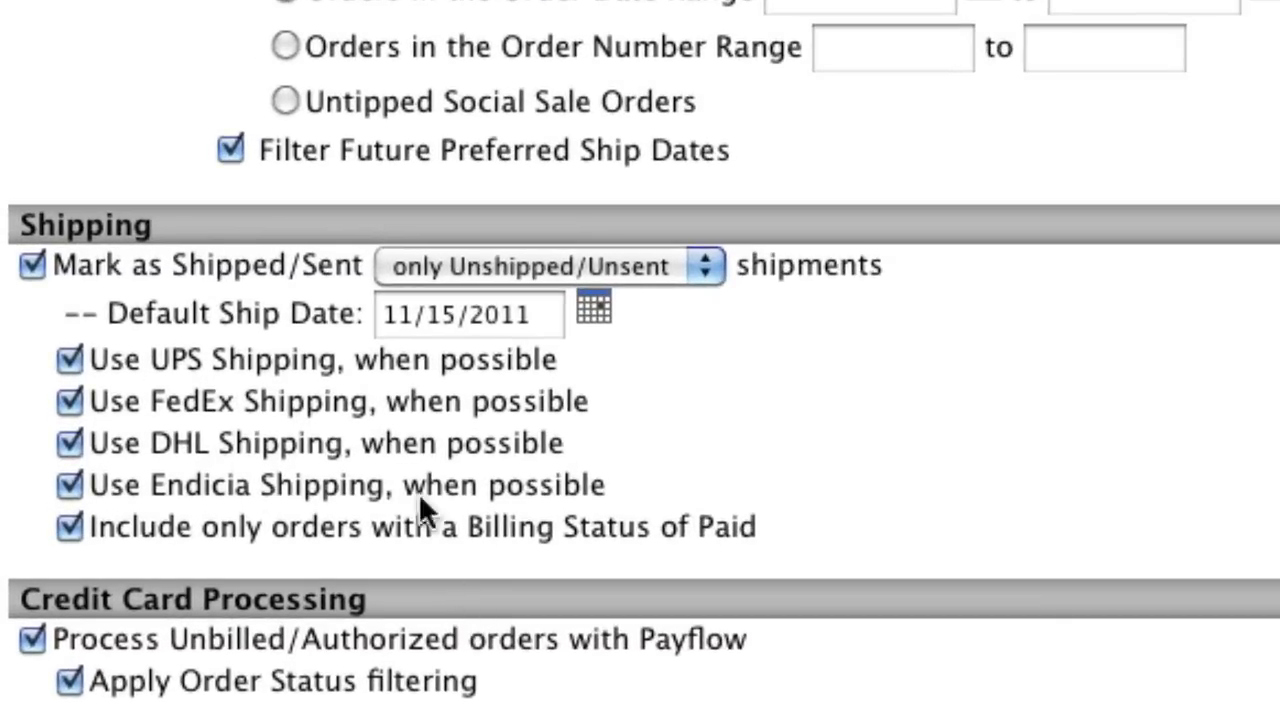
mouse_move(255, 235)
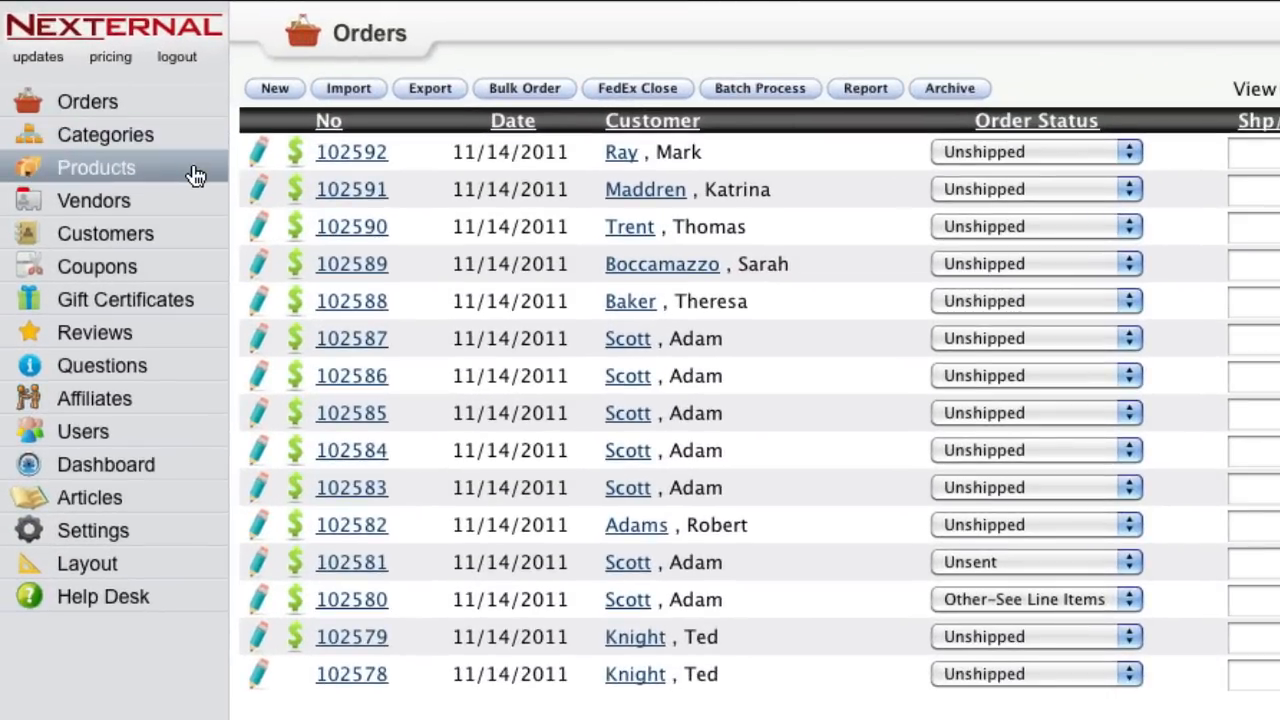
Step: View the product list, preview the Import Products types, then return to Products
left_click(96, 167)
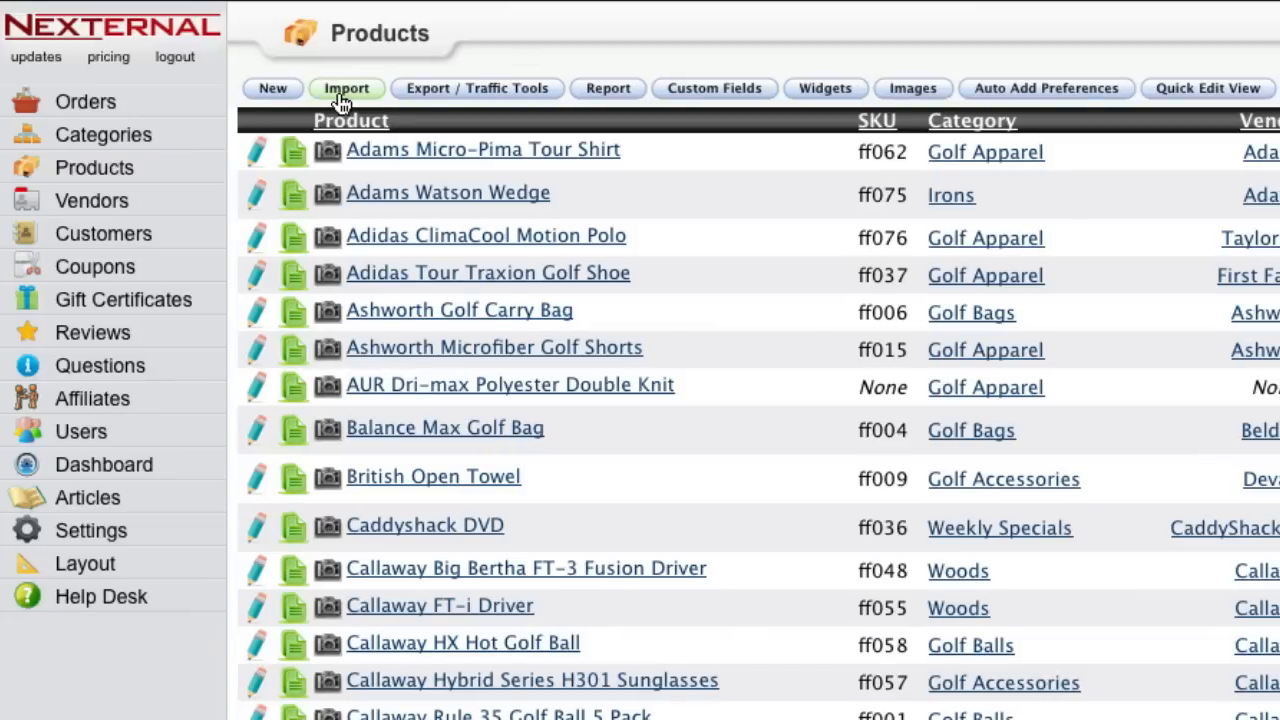
left_click(346, 88)
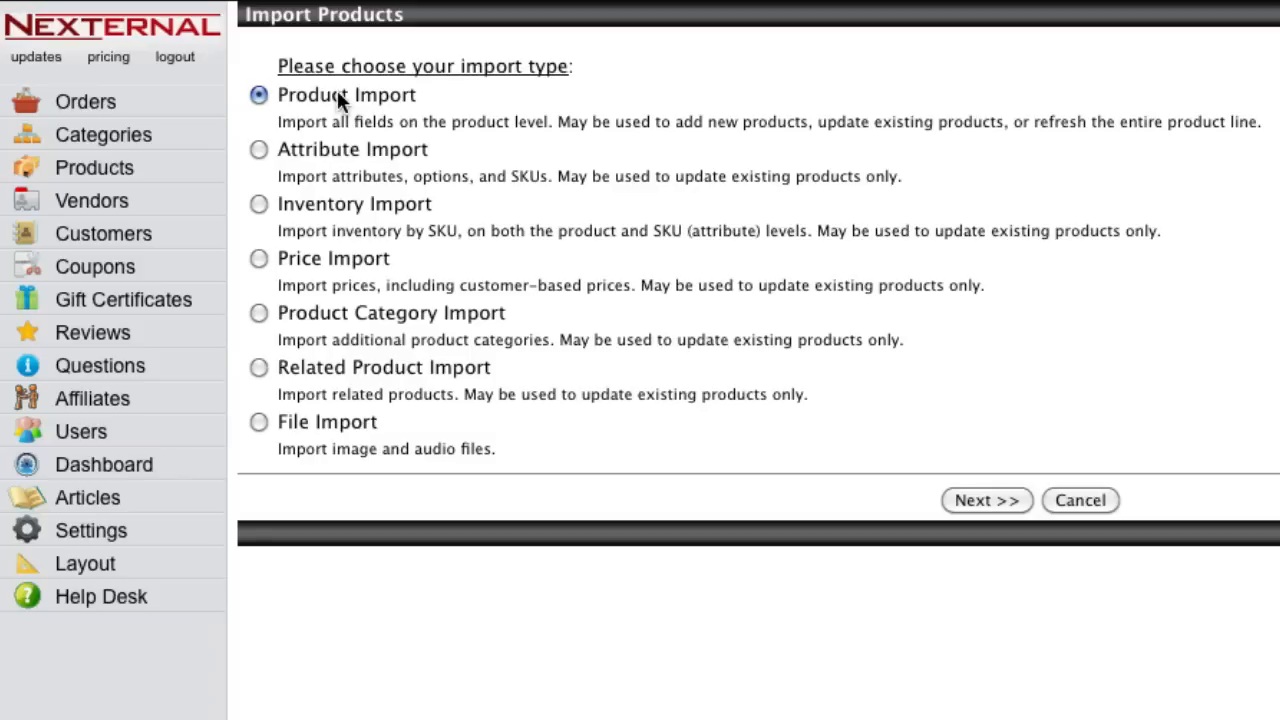
mouse_move(447, 100)
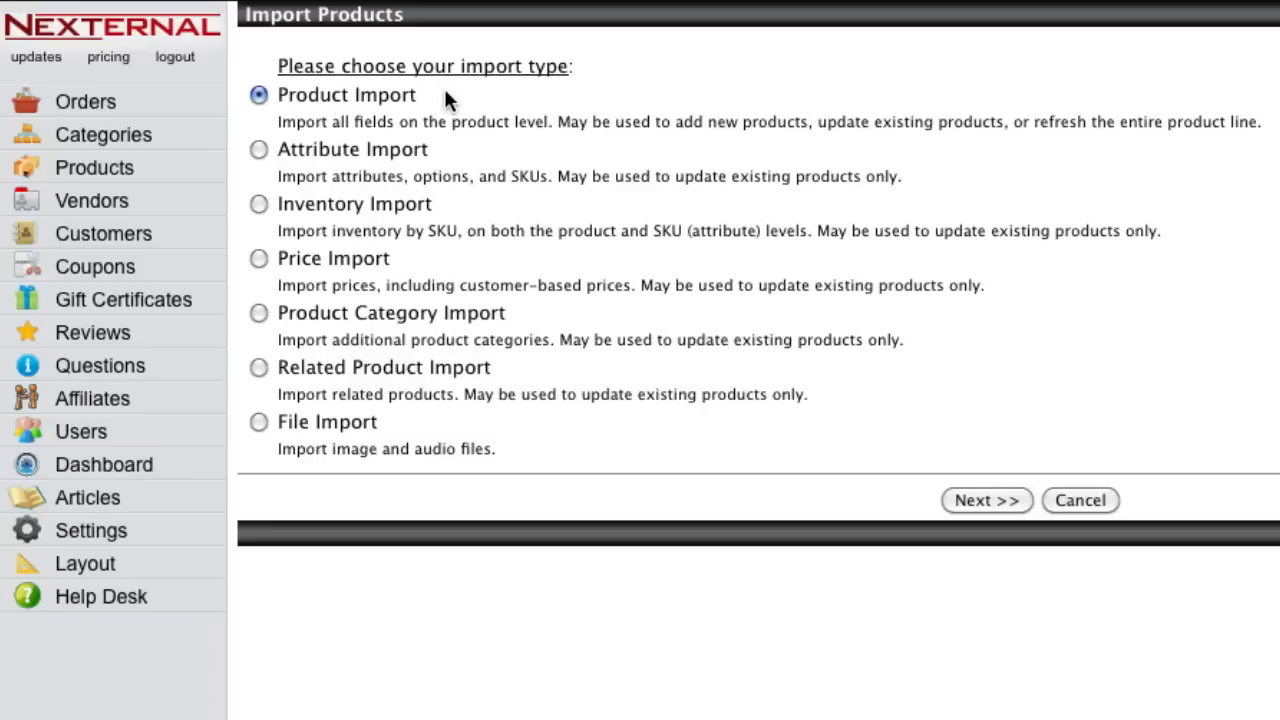
mouse_move(229, 187)
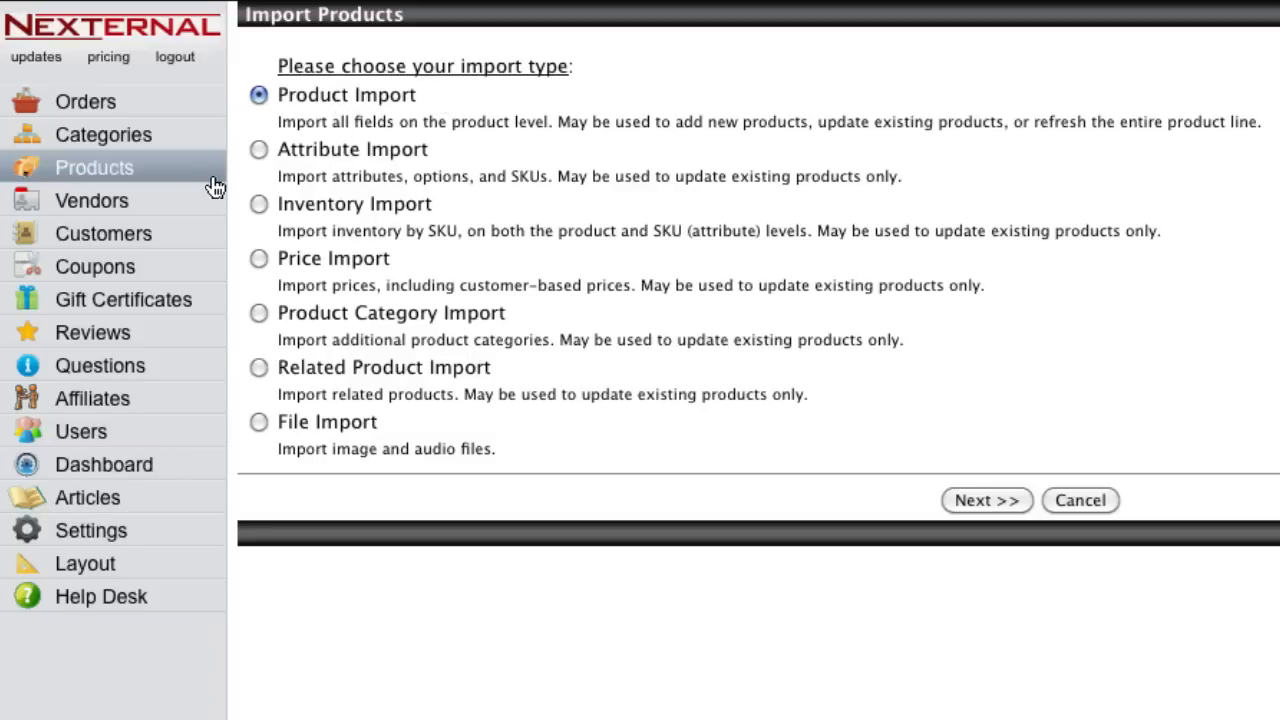
left_click(1079, 500)
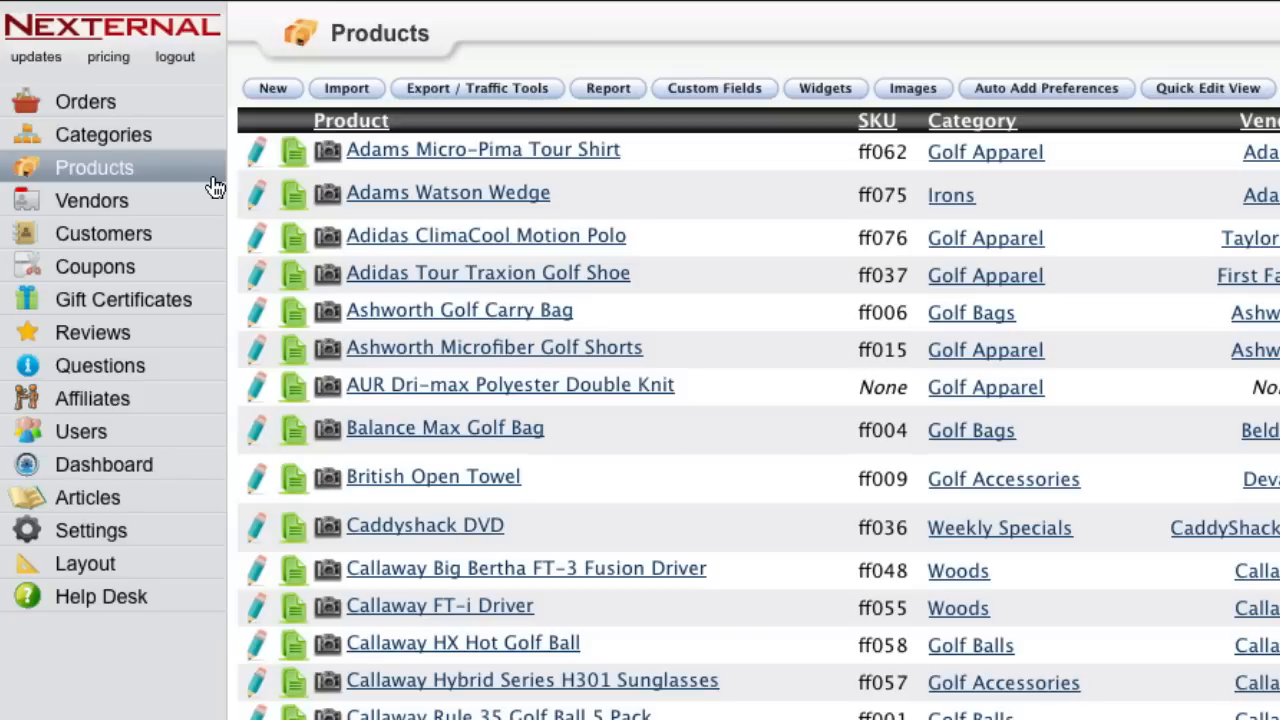
mouse_move(260, 162)
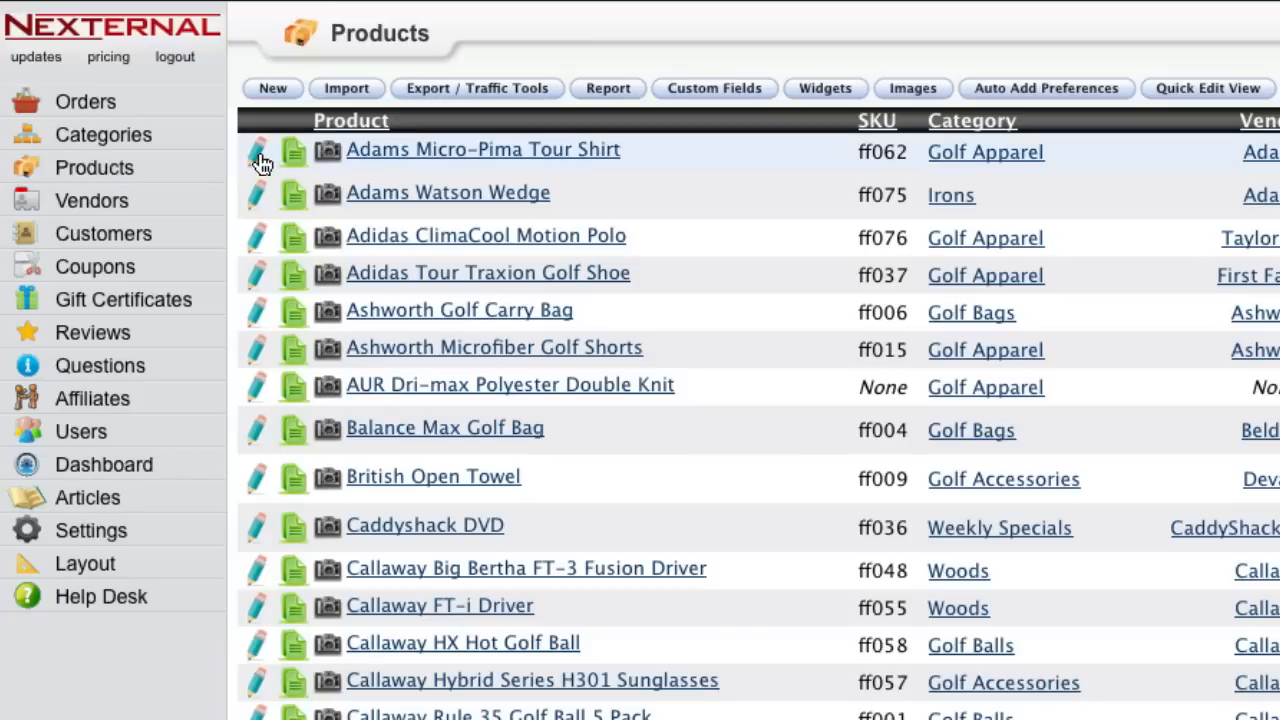
Step: Edit the Adams Micro-Pima Tour Shirt's SKU pricing, Adams manufacturer and meta description
left_click(258, 152)
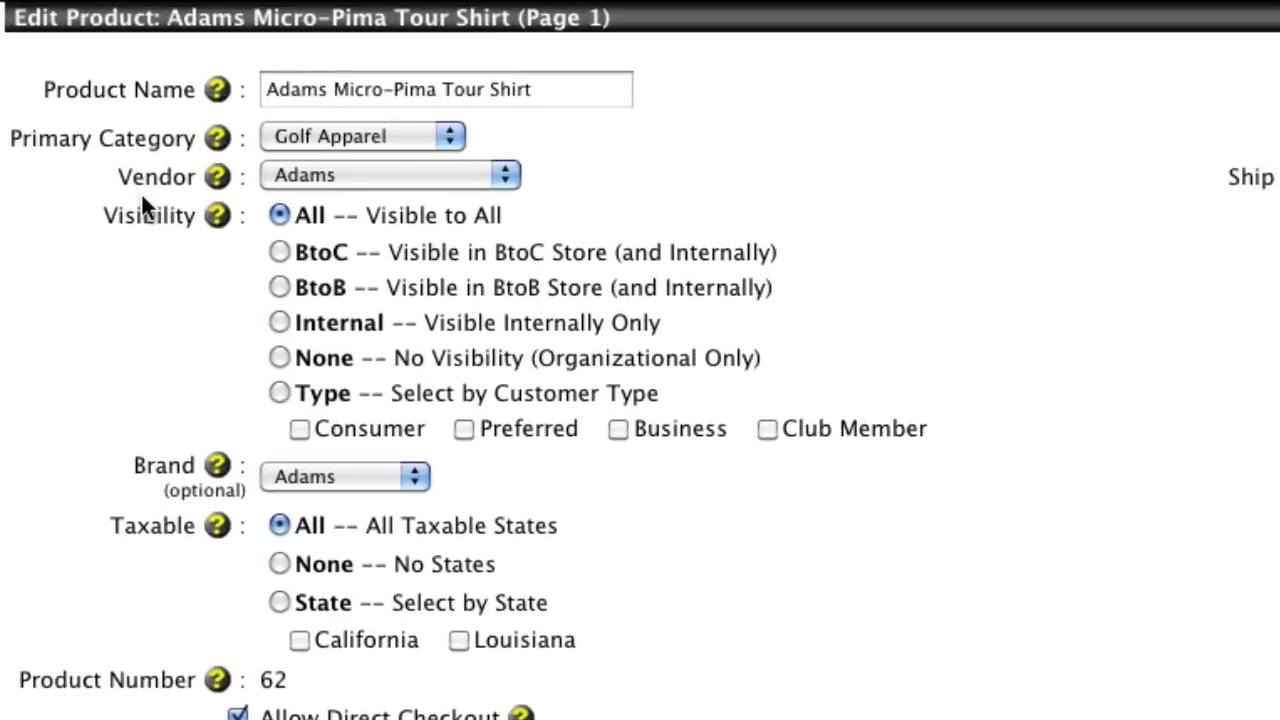
scroll("down", 3)
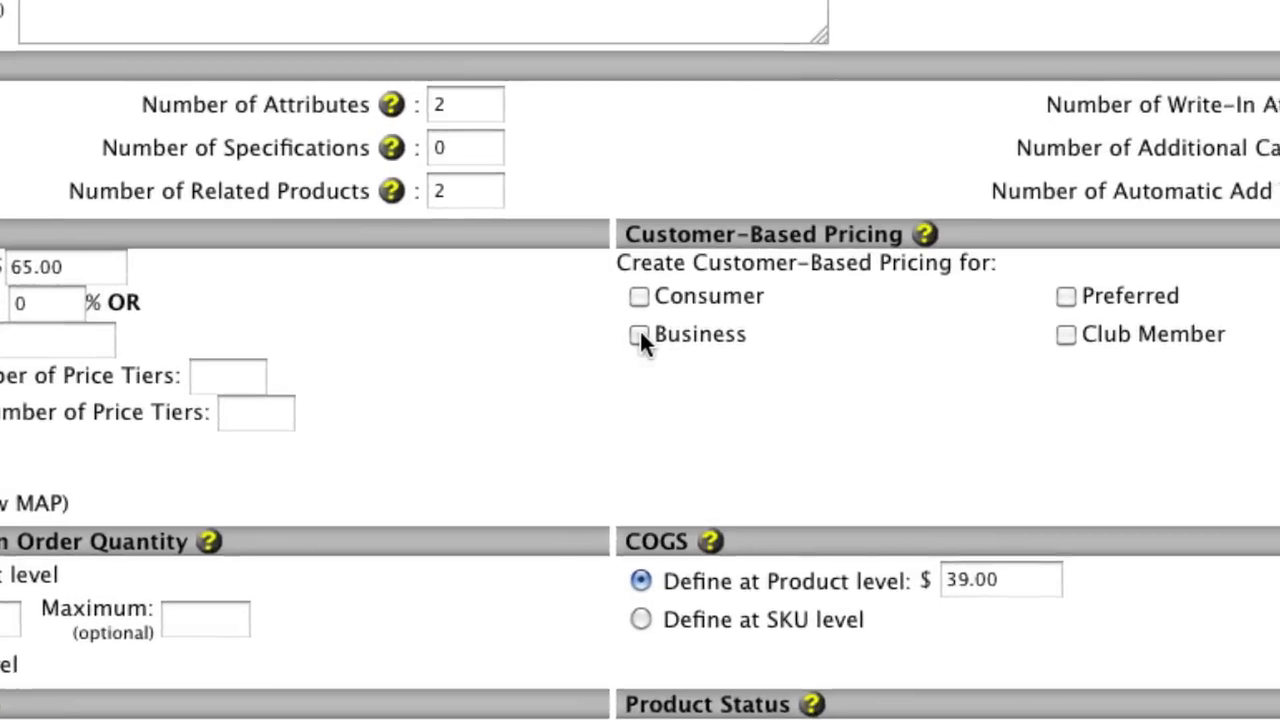
left_click(639, 334)
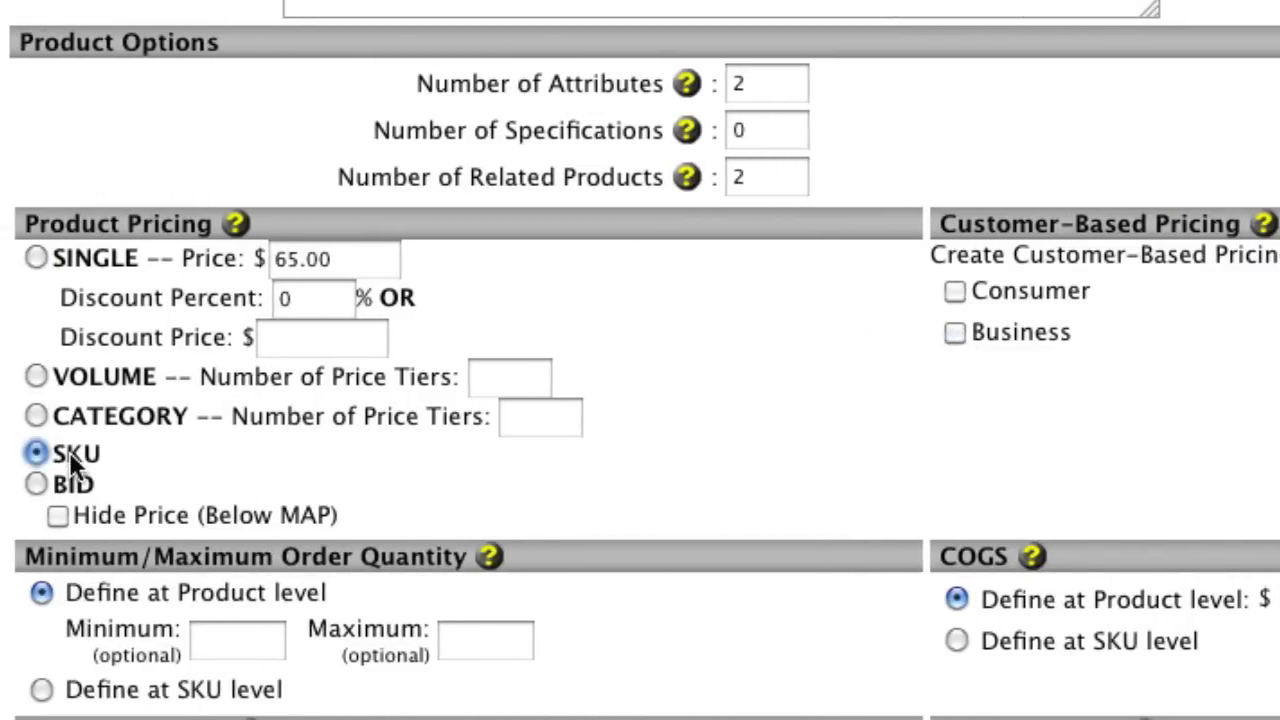
scroll("down", 3)
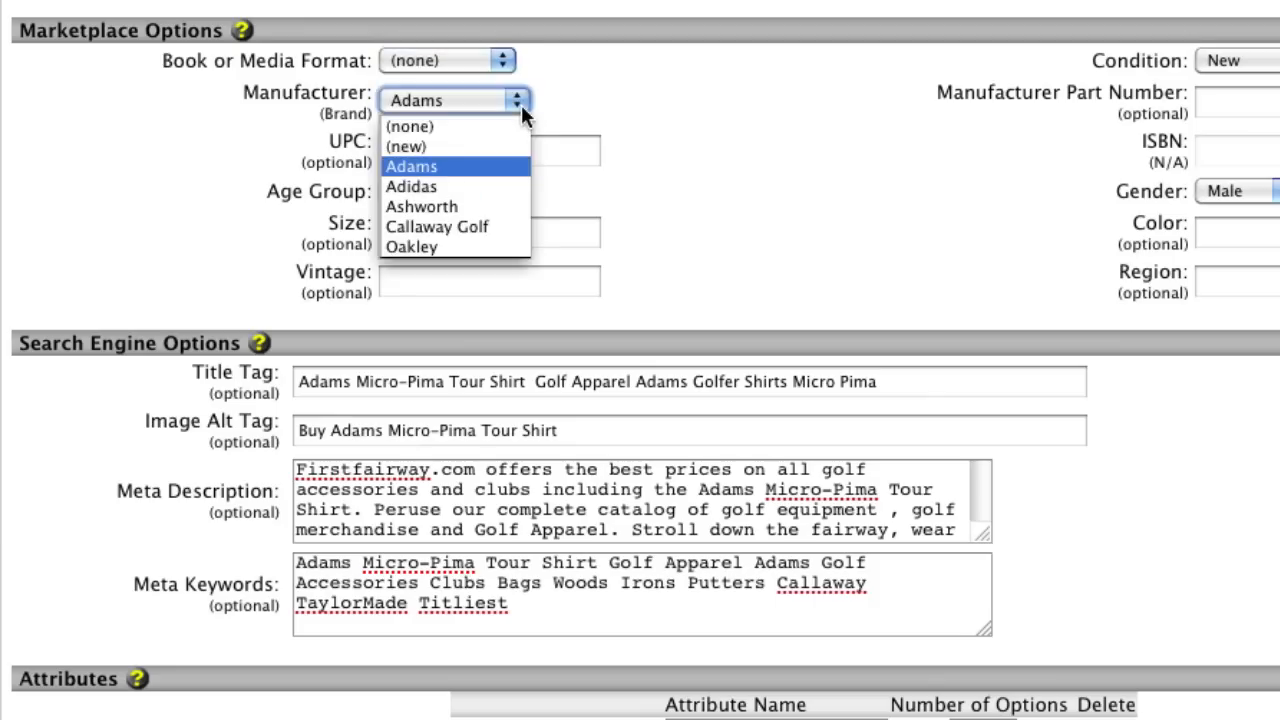
left_click(413, 166)
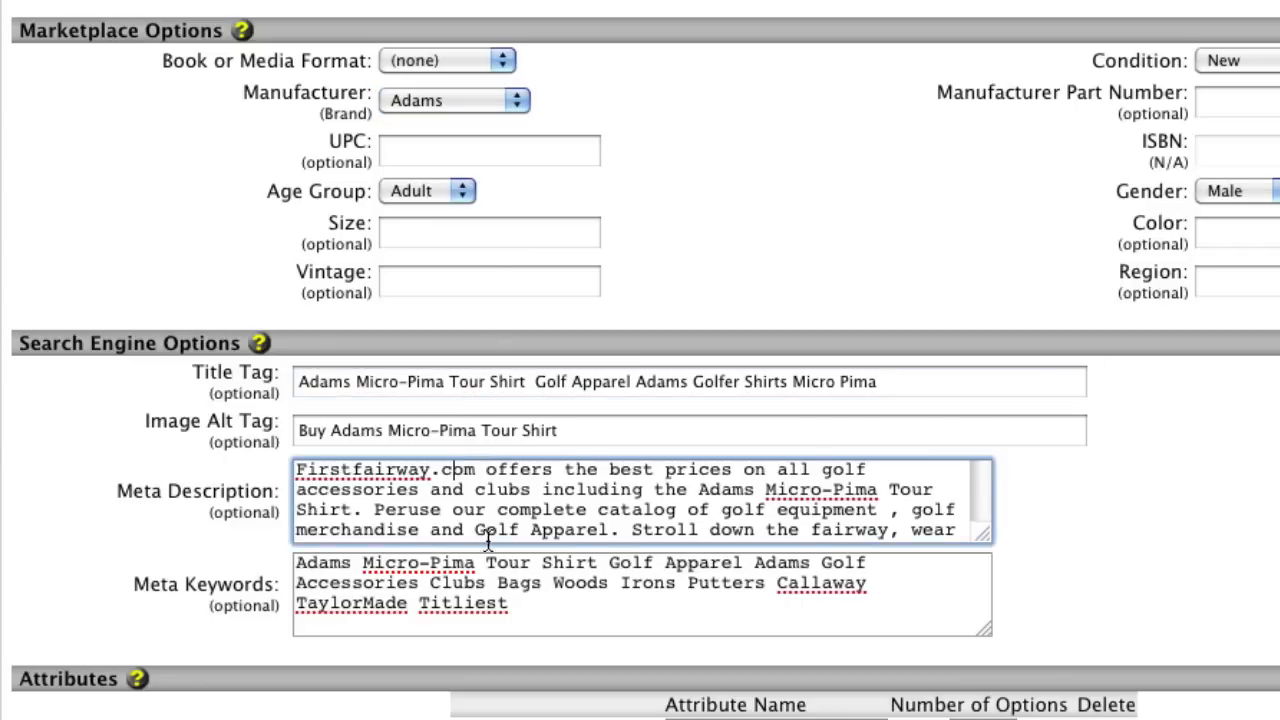
left_click(490, 583)
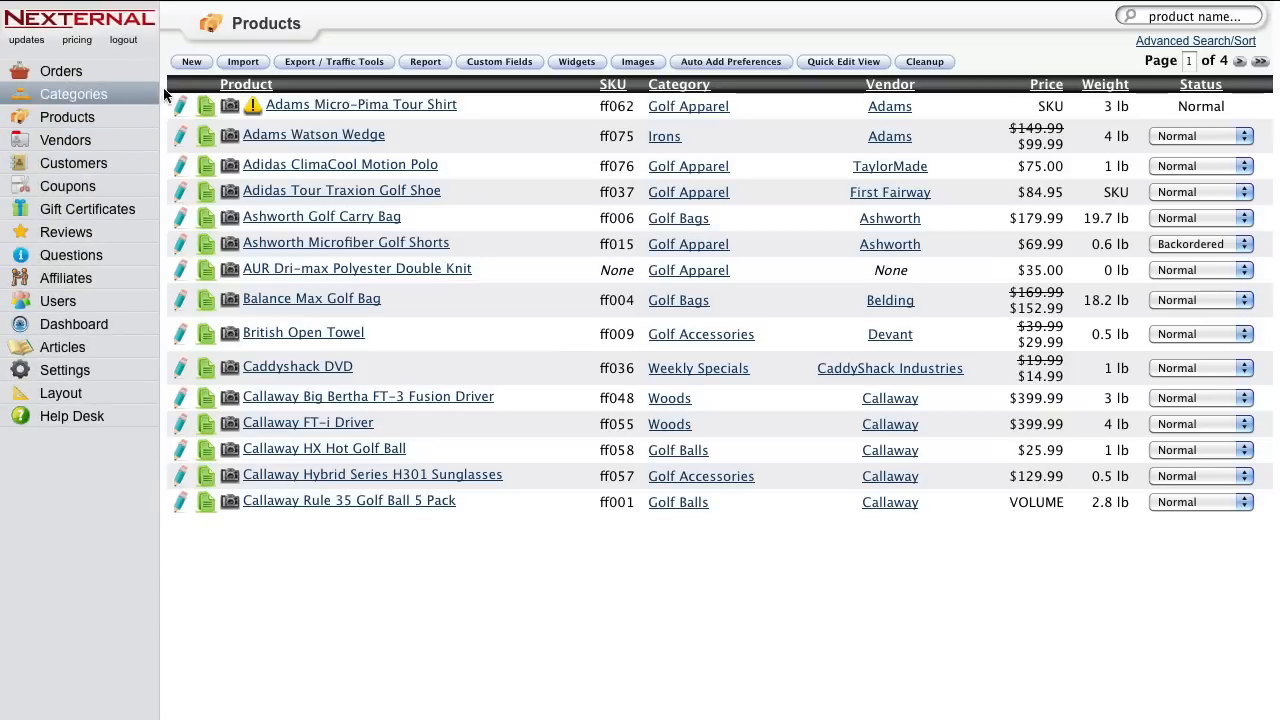
Step: In Export / Traffic Tools, select Shopzilla, NexTag, Shopping.com, PriceGrabber, Amazon and TheFind feeds in turn
left_click(333, 61)
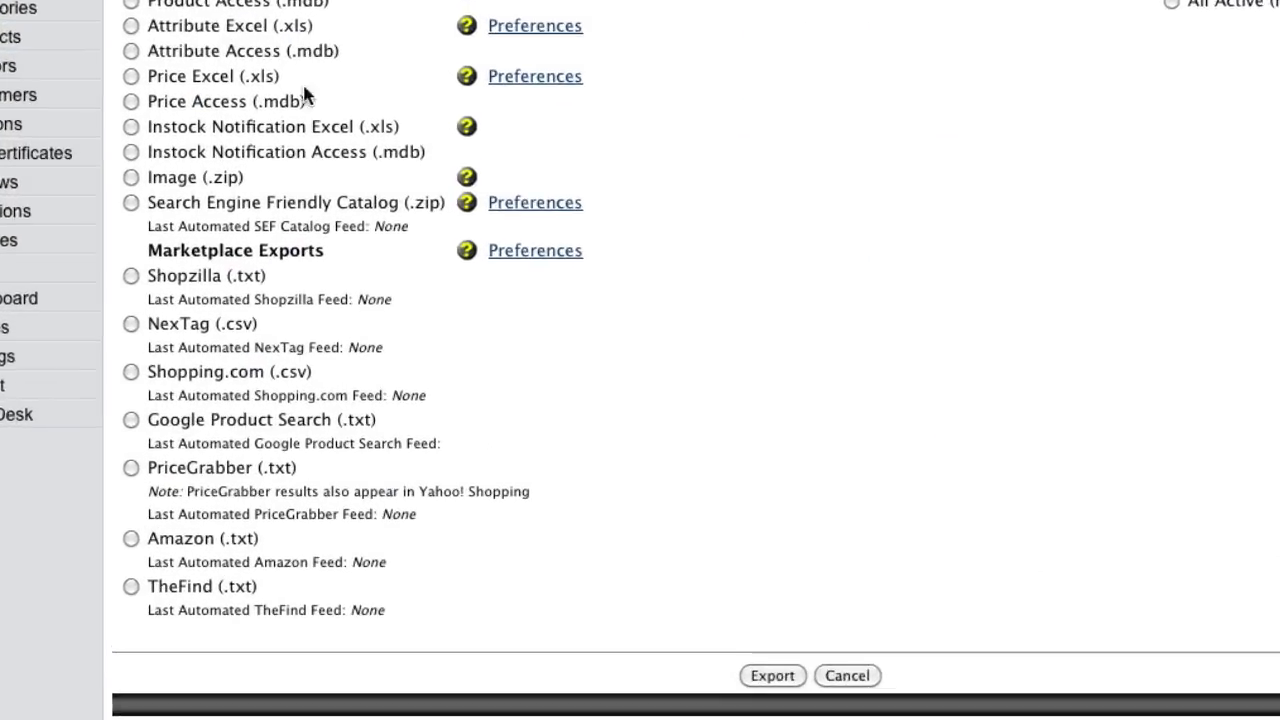
left_click(131, 275)
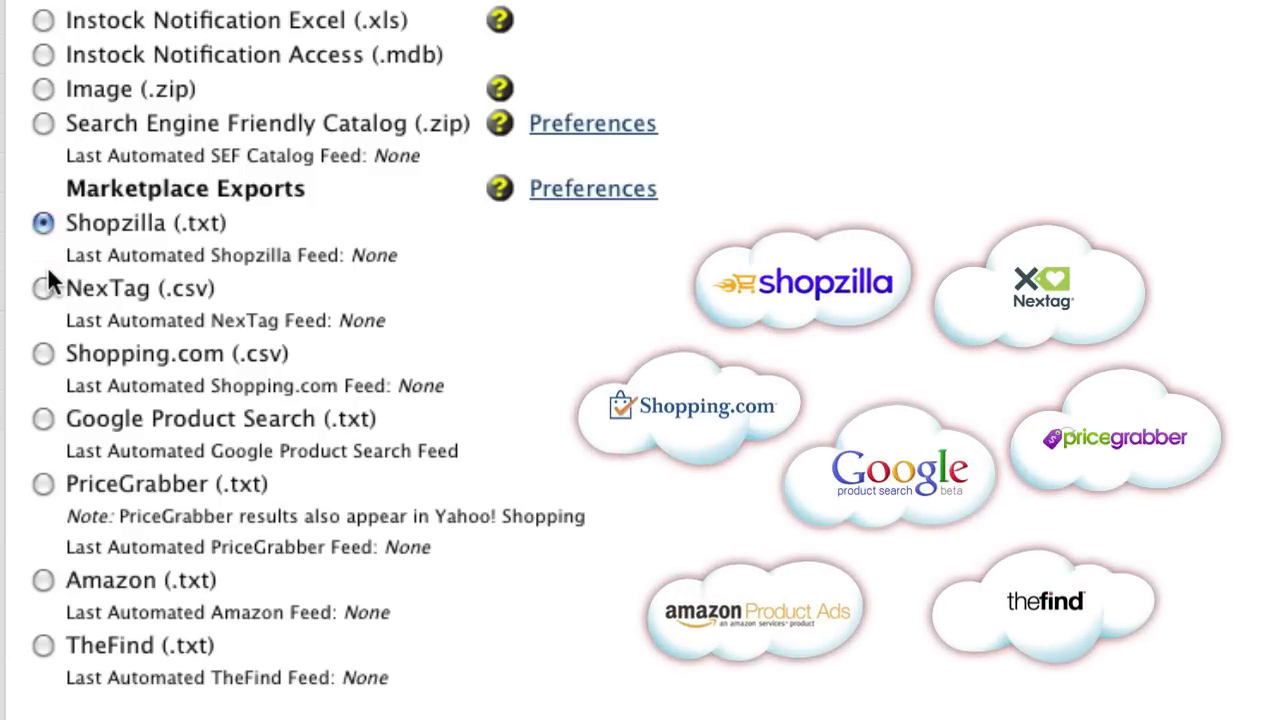
left_click(43, 288)
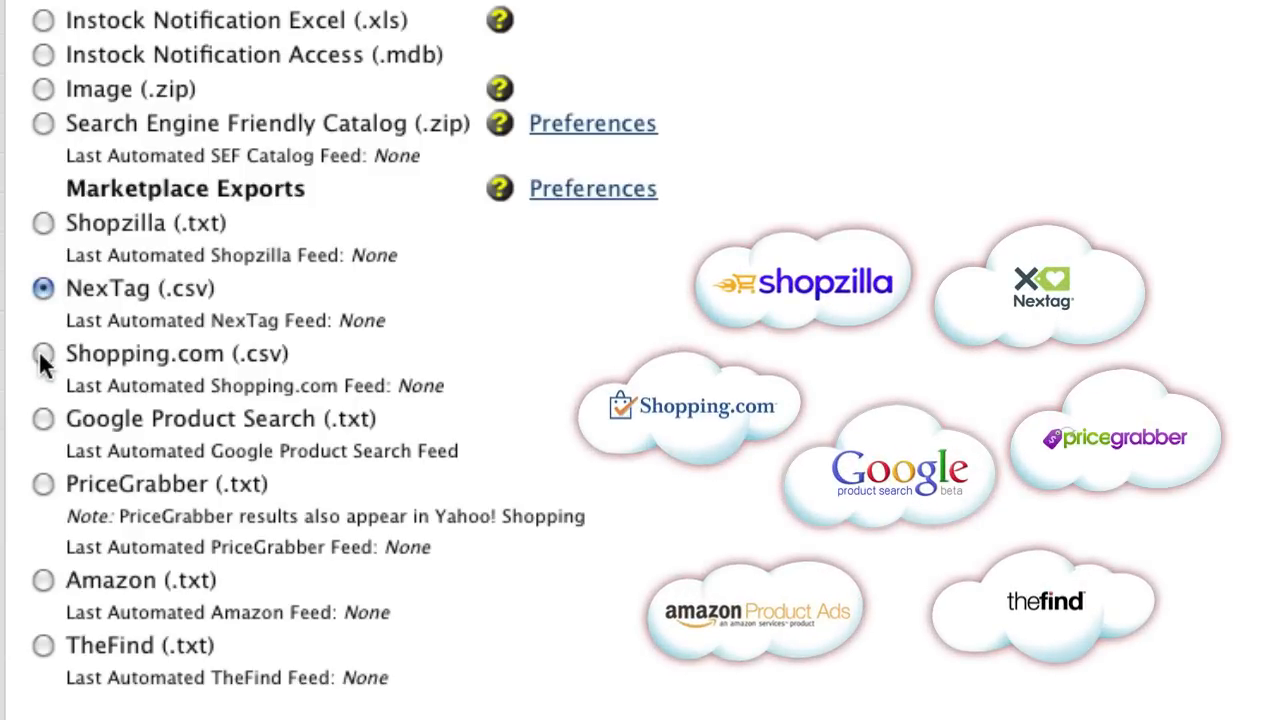
left_click(43, 353)
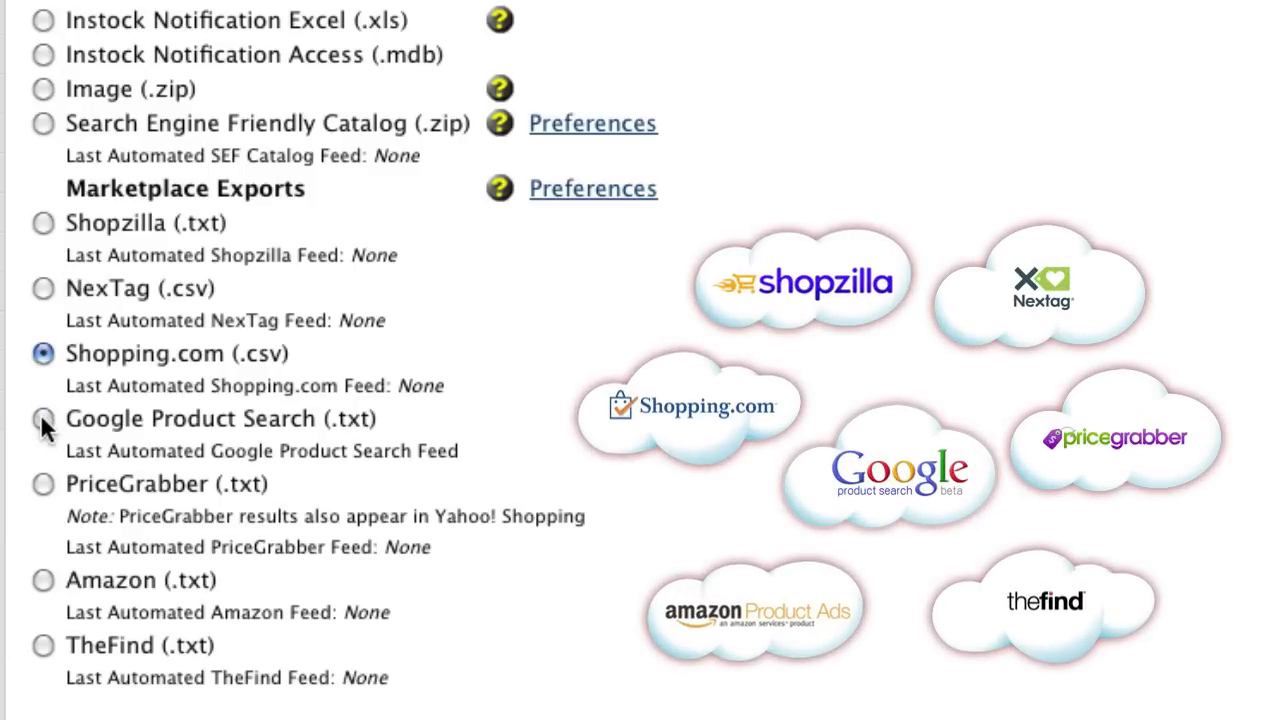
left_click(43, 483)
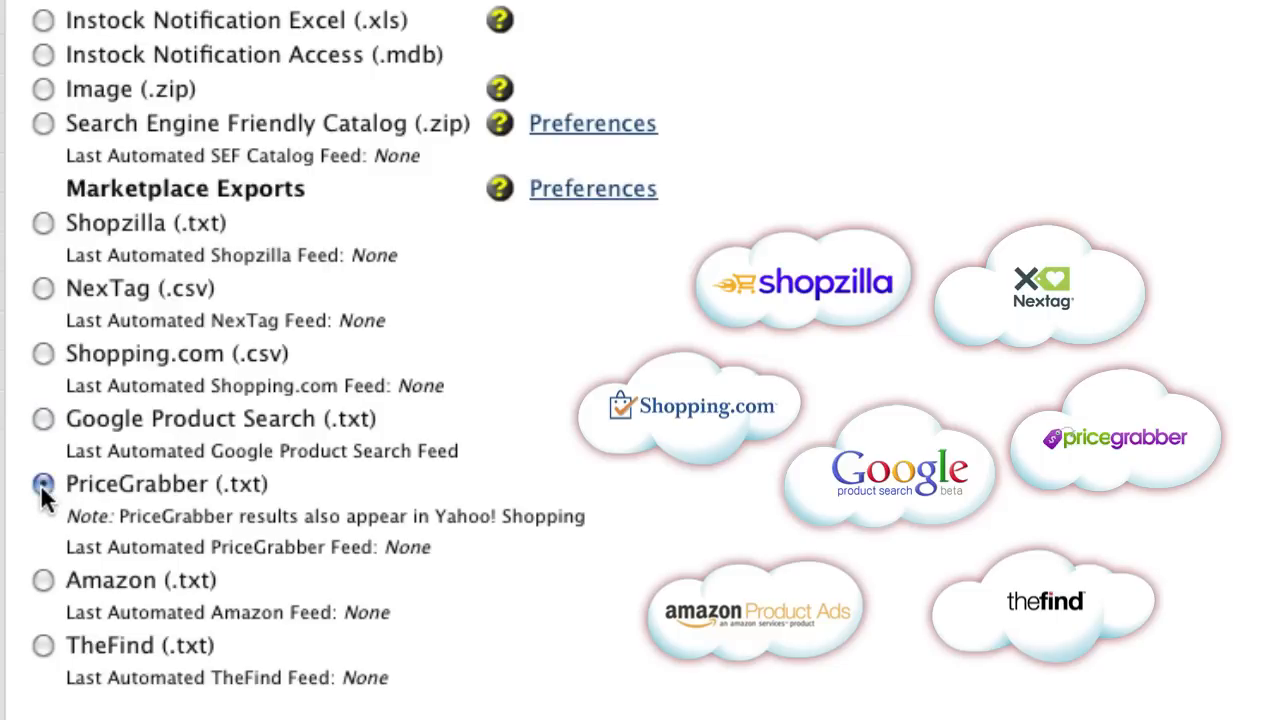
left_click(43, 580)
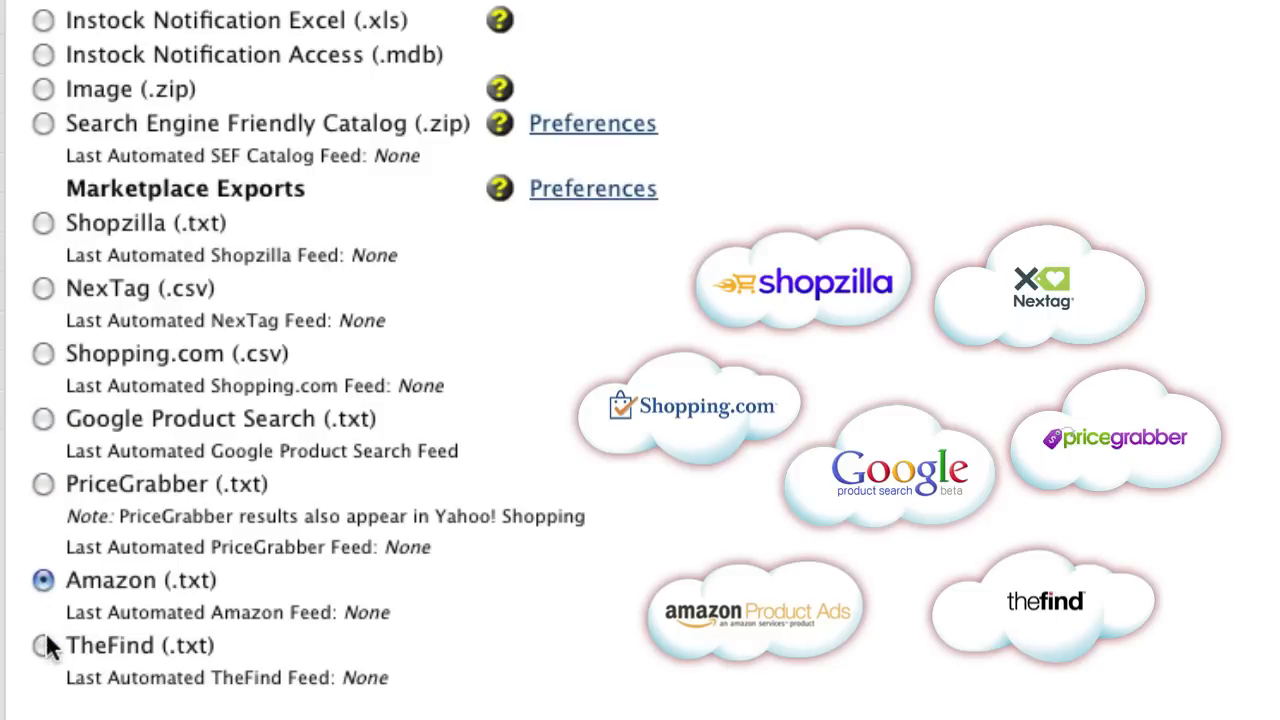
left_click(43, 645)
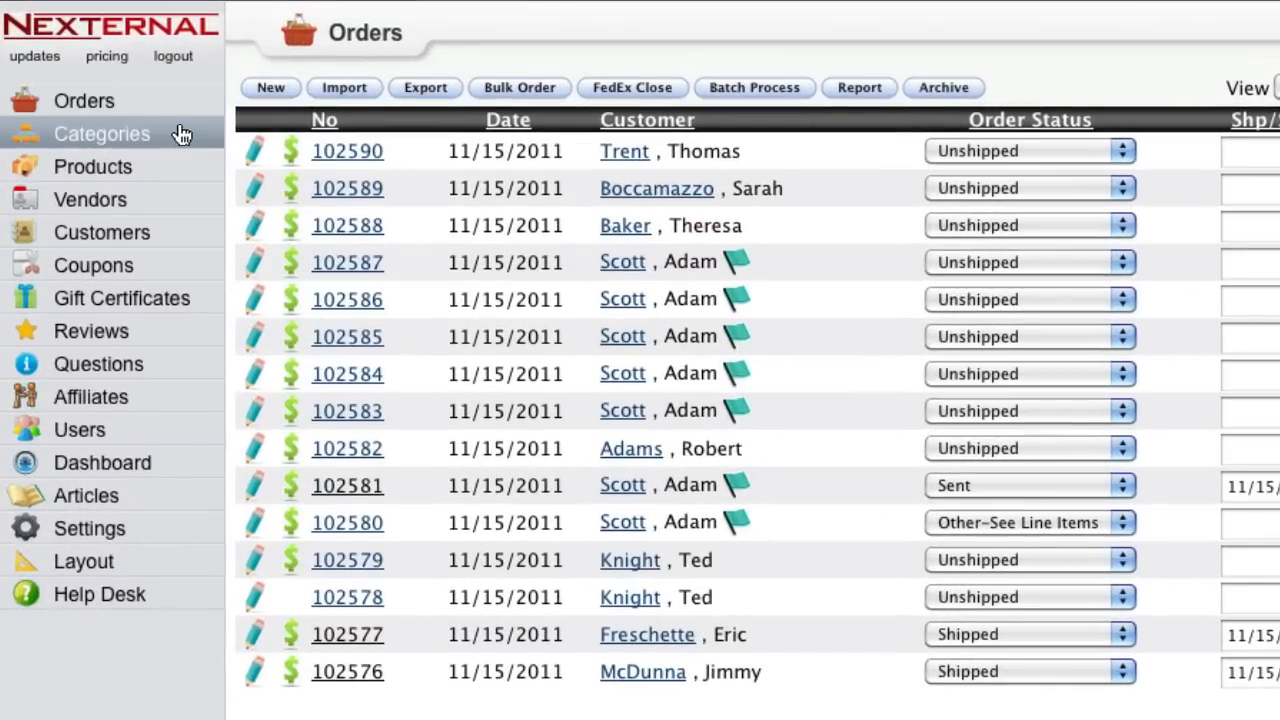
mouse_move(101, 232)
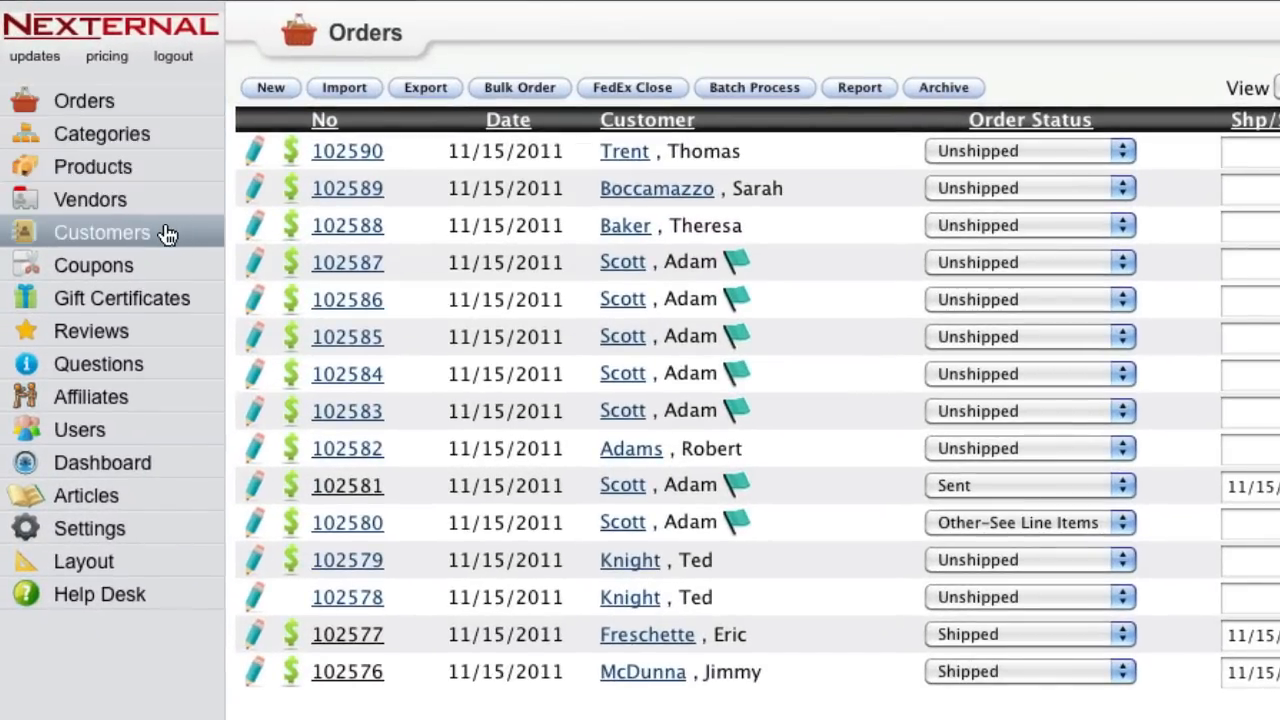
Step: Preview Address Import among the customer import types, then cancel back to Customers
left_click(101, 232)
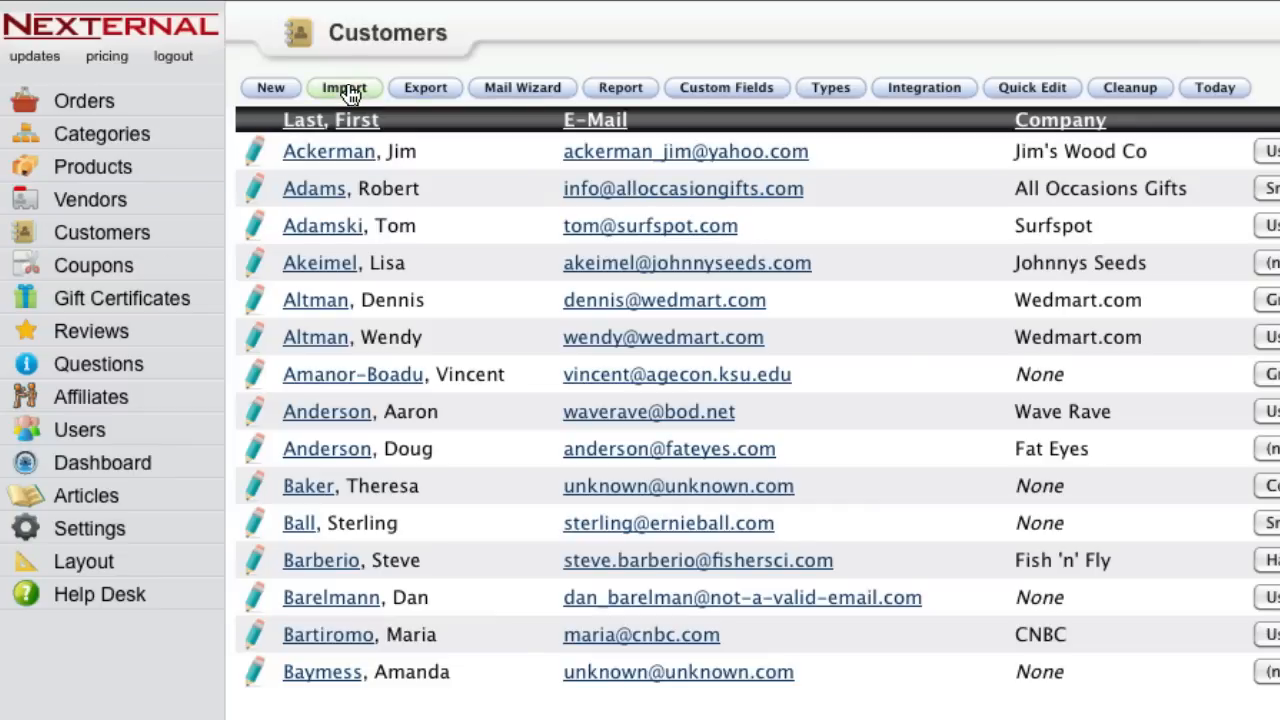
left_click(344, 87)
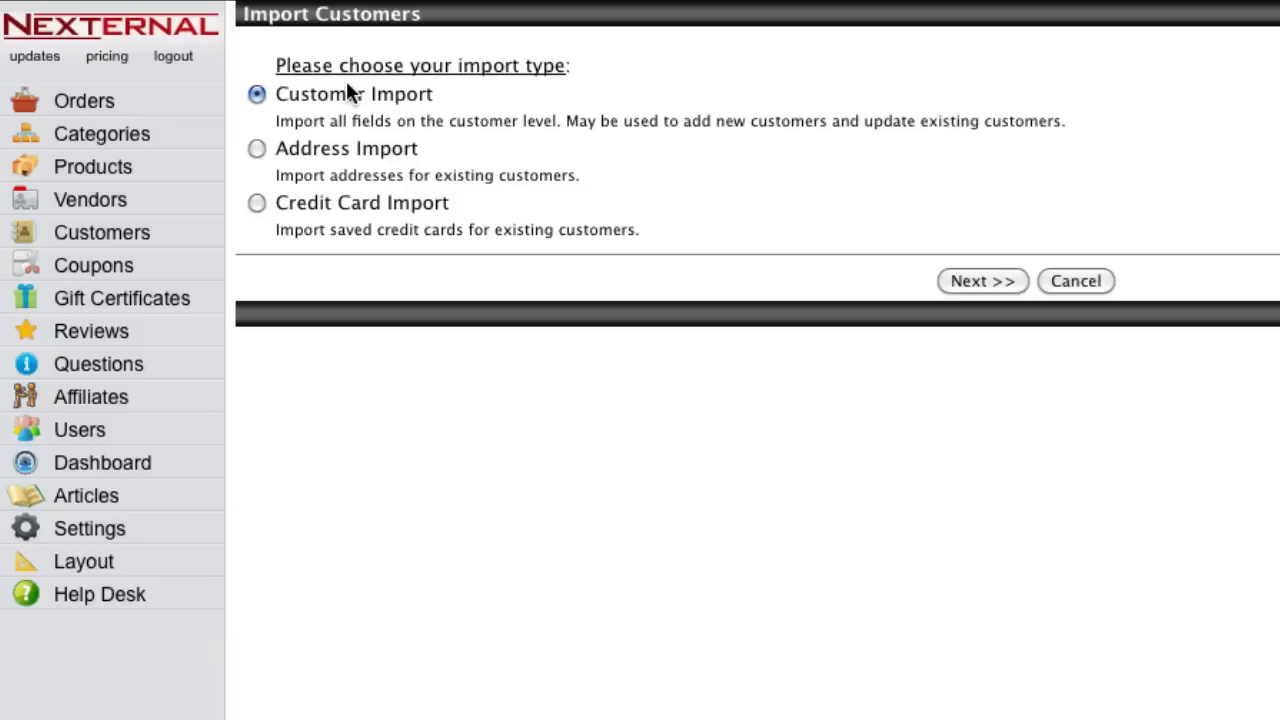
left_click(257, 148)
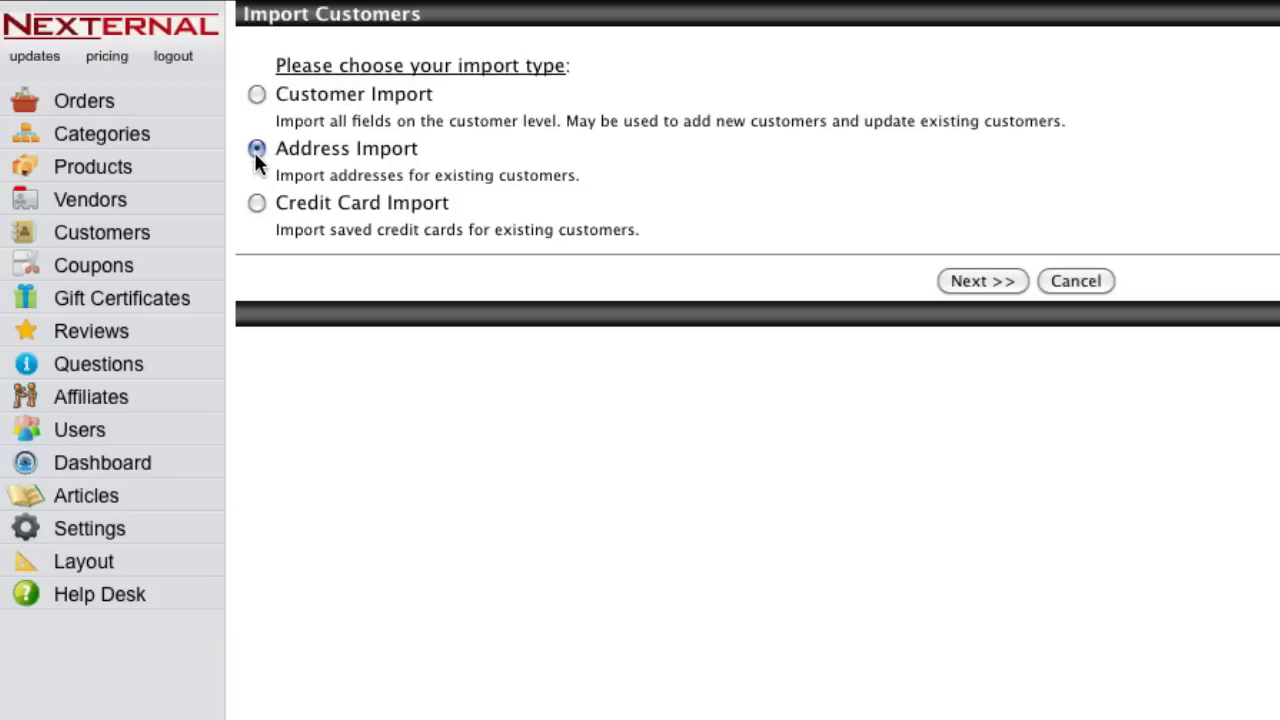
left_click(257, 202)
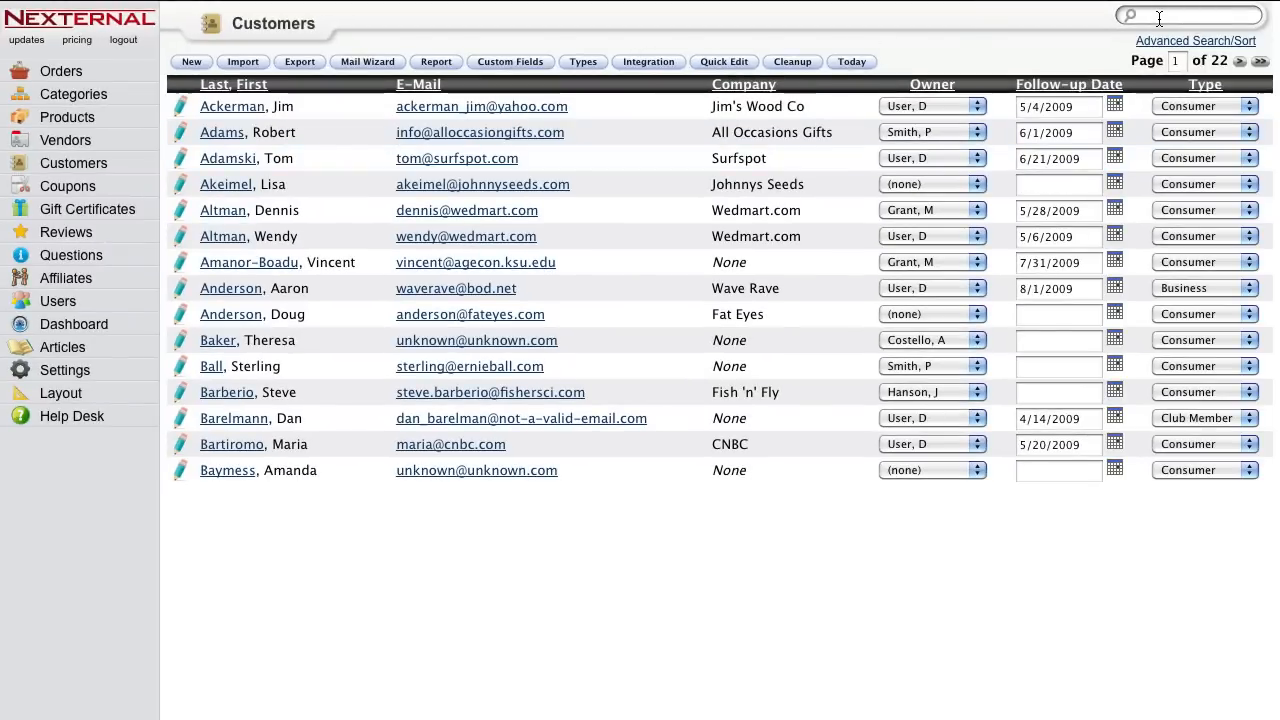
type("scott")
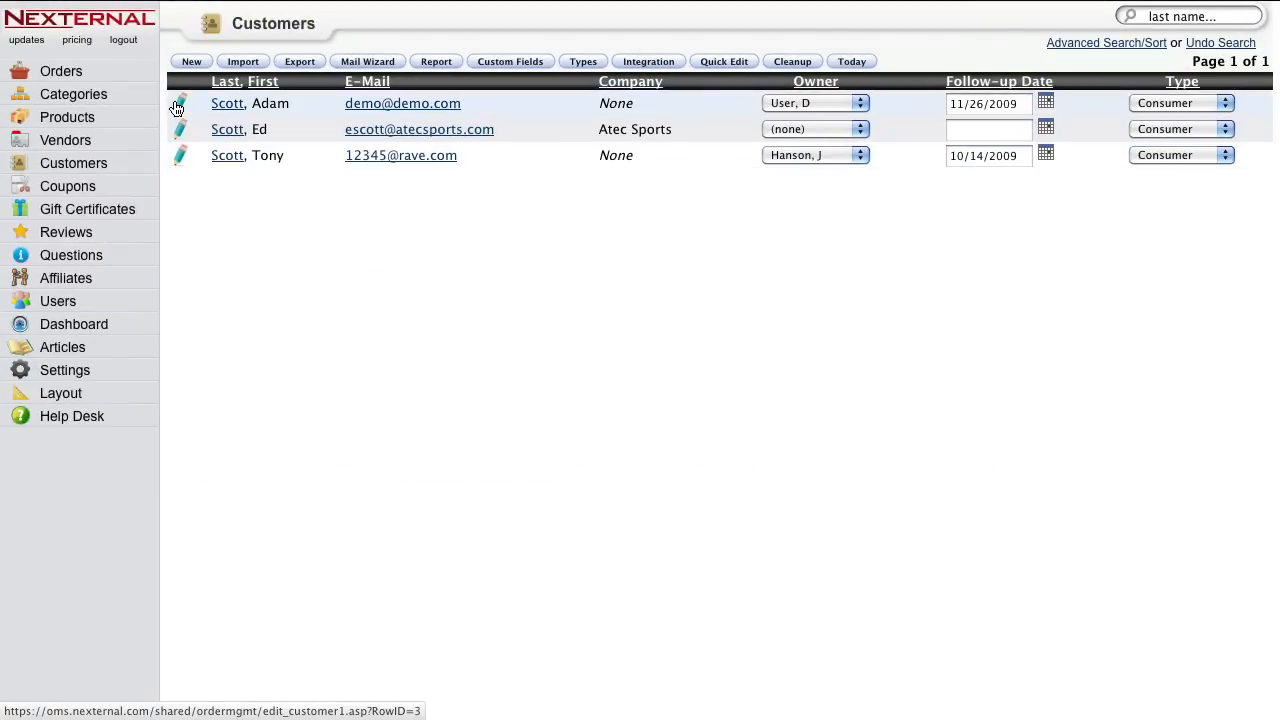
left_click(179, 104)
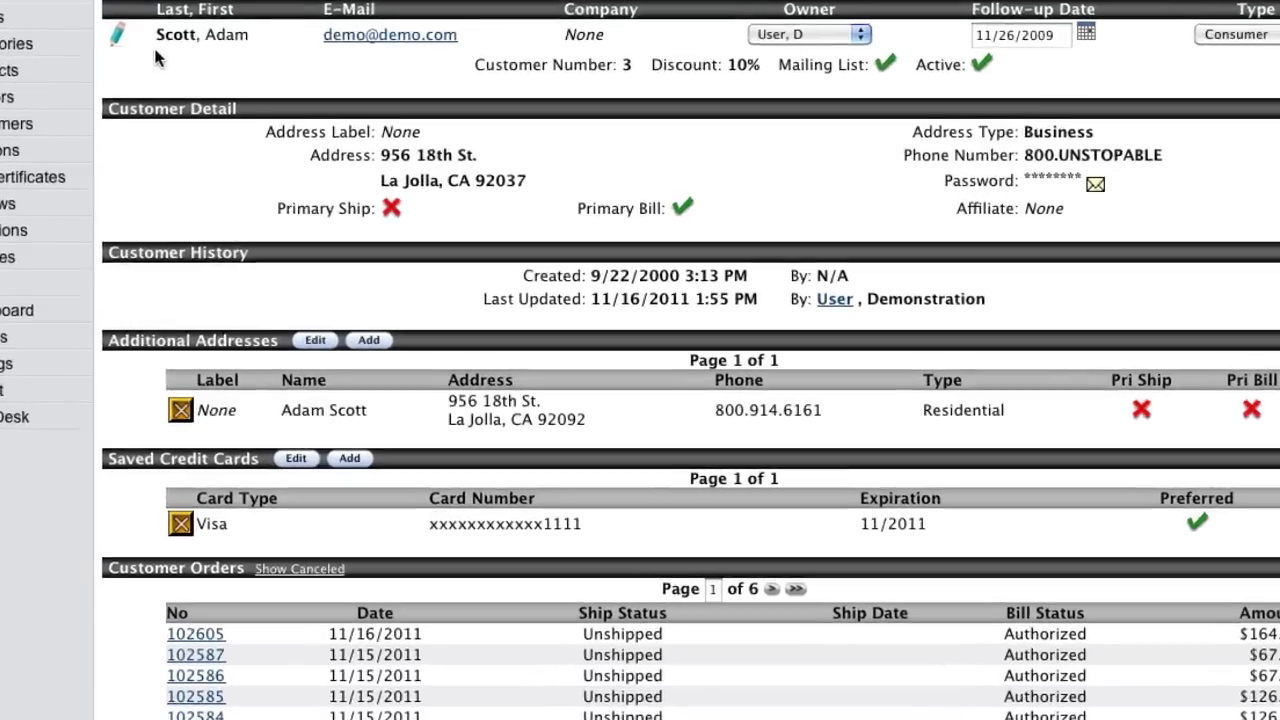
scroll("down", 3)
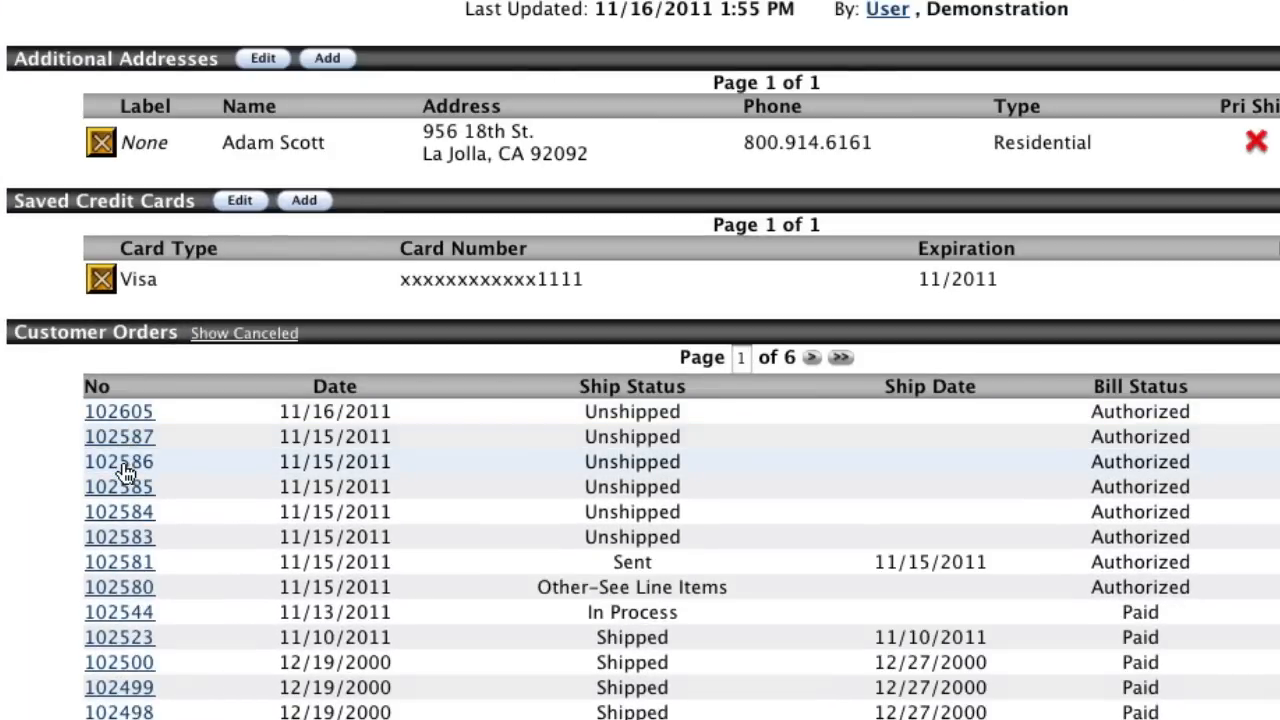
scroll("down", 3)
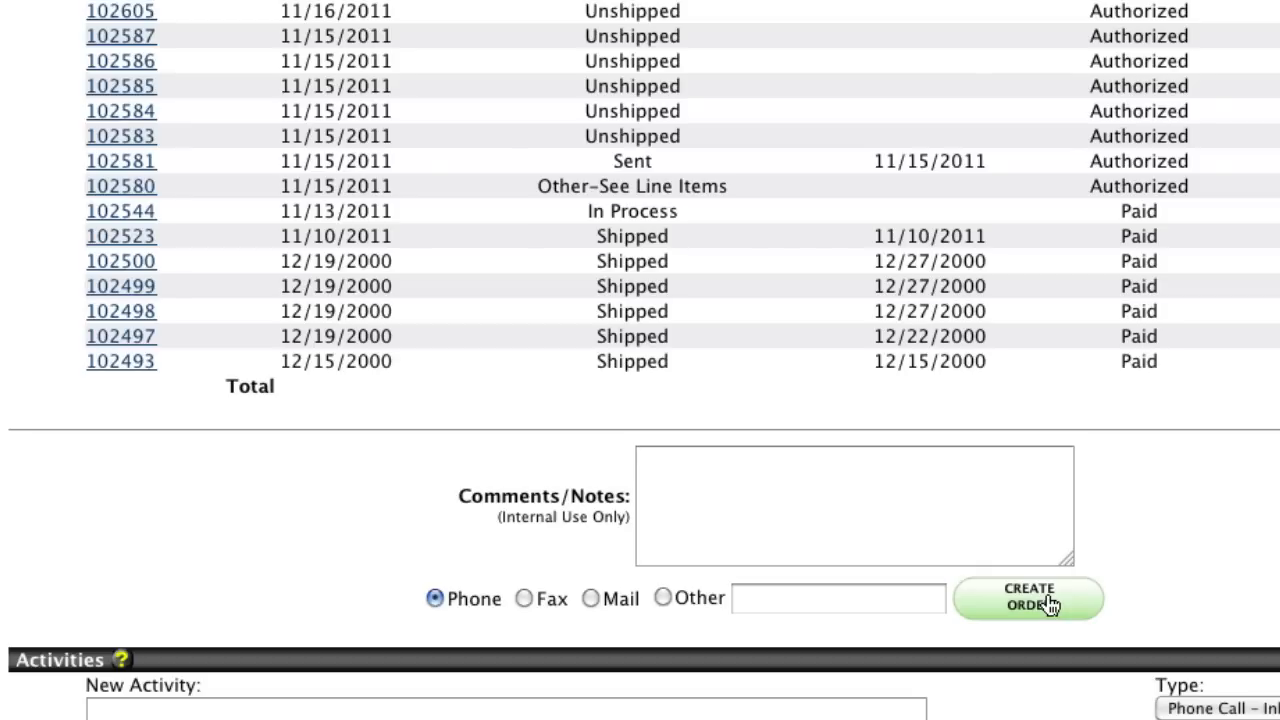
Step: Add the comment 'This is' and the activity note 'Adam called asking about a'
left_click(853, 504)
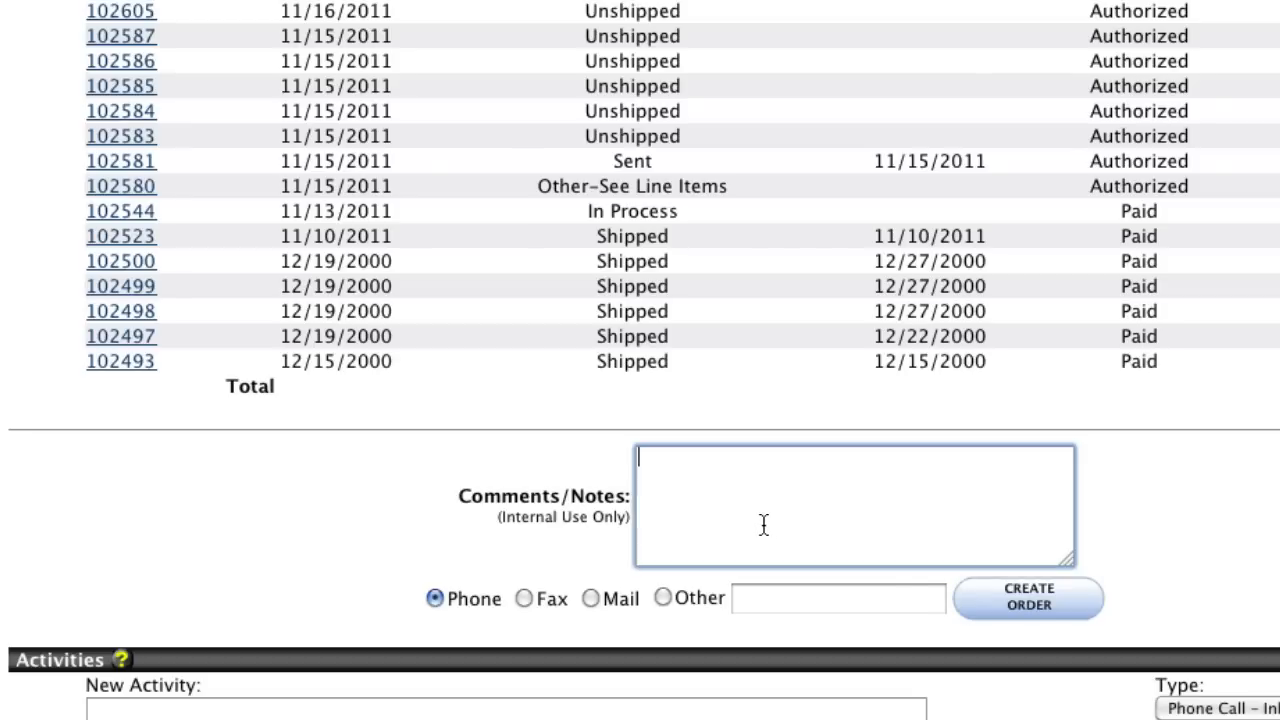
type("This is a great customer!")
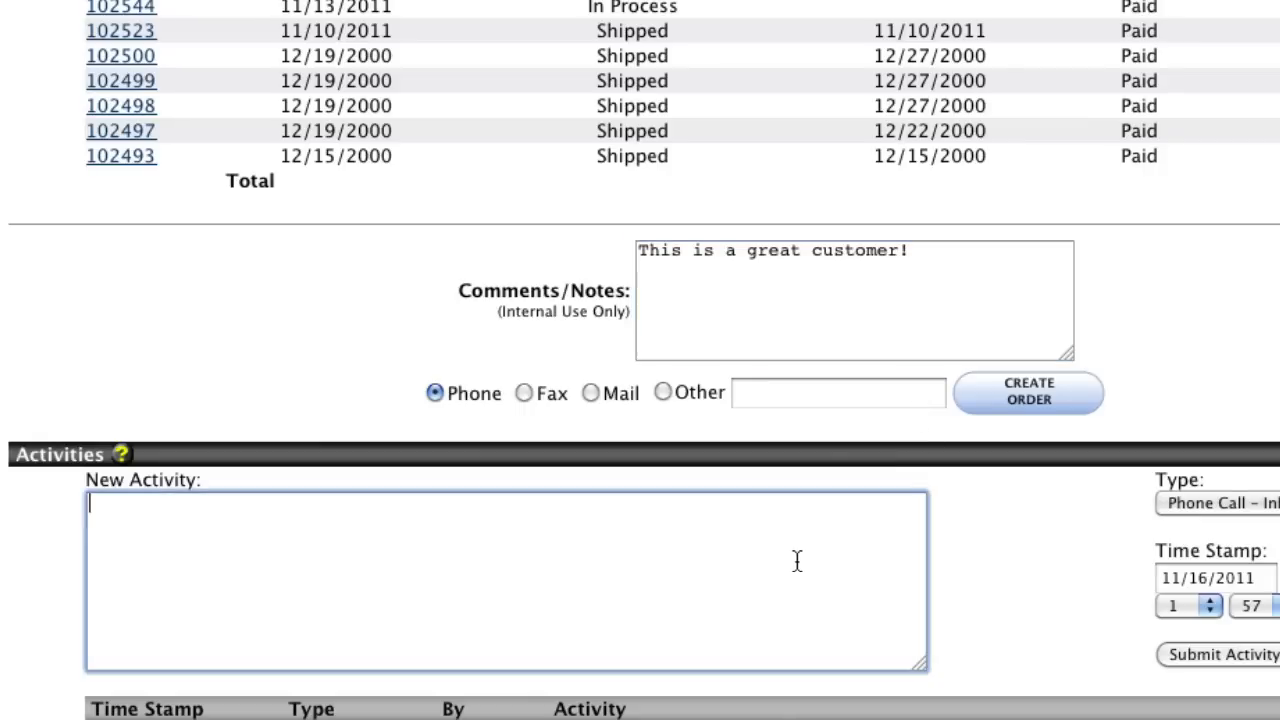
type("Adam called asking about a new shirt we do not have in stock yet")
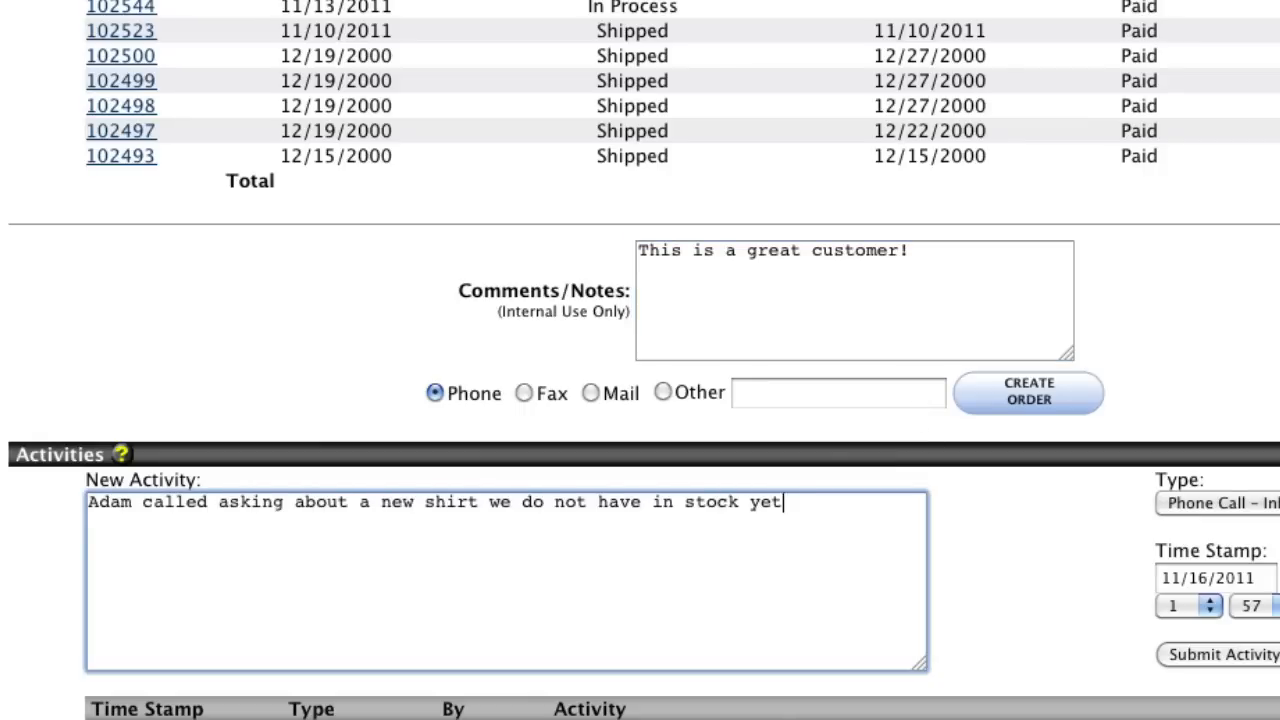
left_click(939, 101)
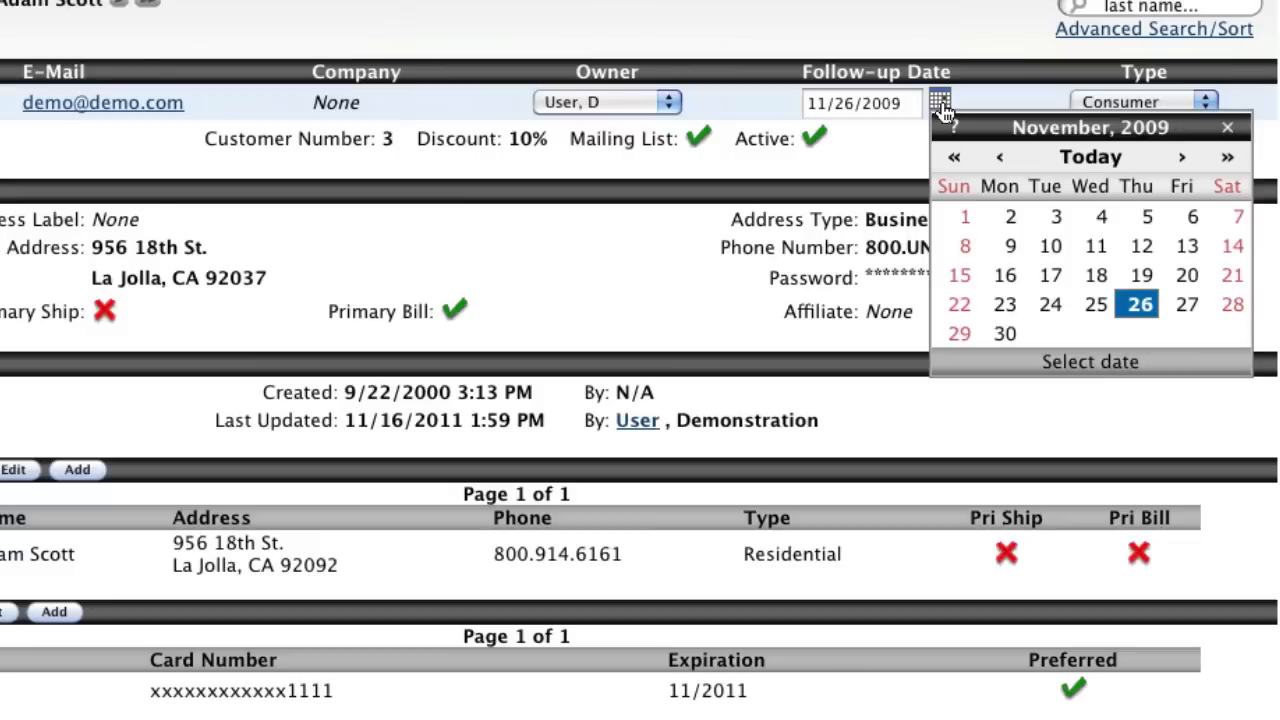
left_click(1228, 157)
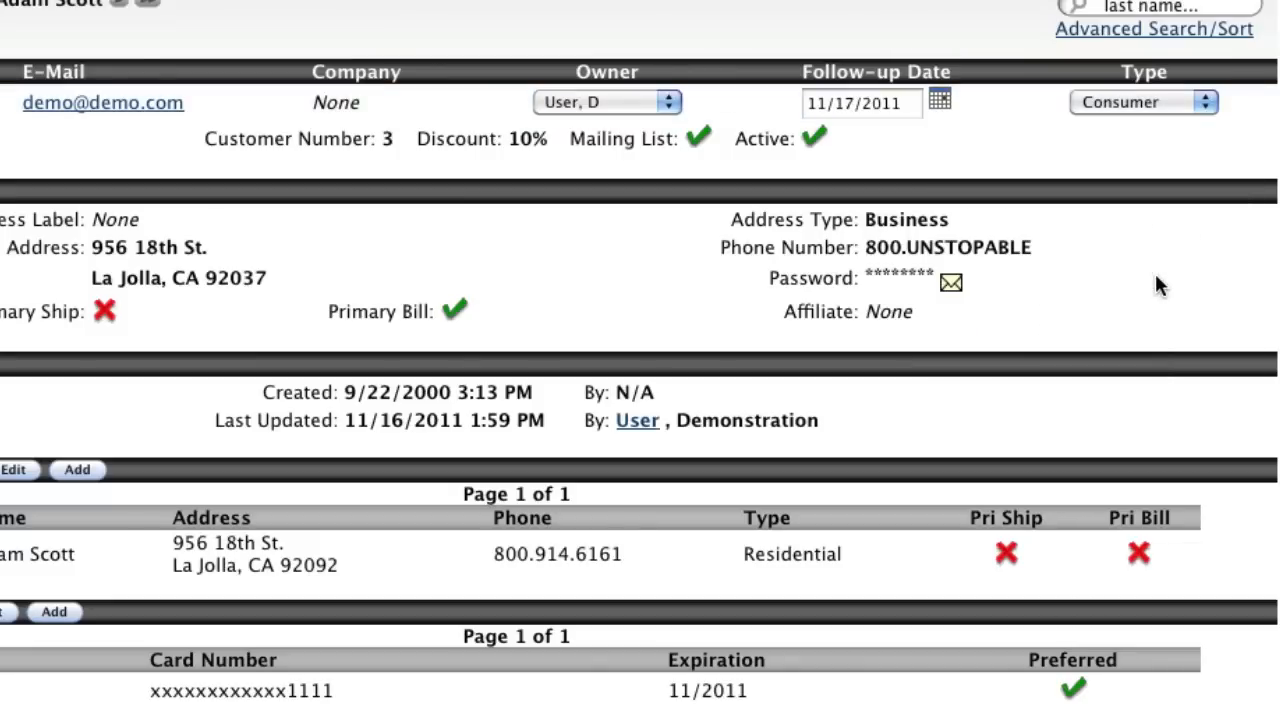
left_click(100, 229)
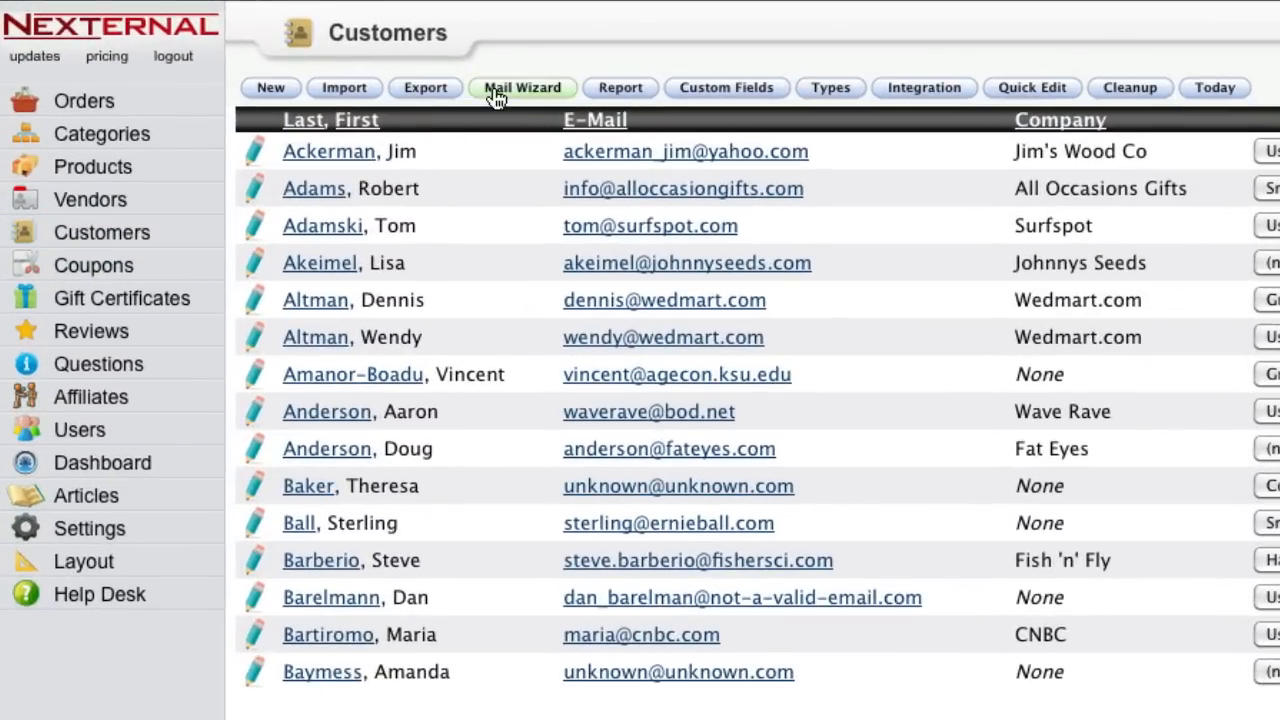
Step: Start a Bulk E-Mail in the Mail Wizard using Search Results as contact criteria
left_click(522, 87)
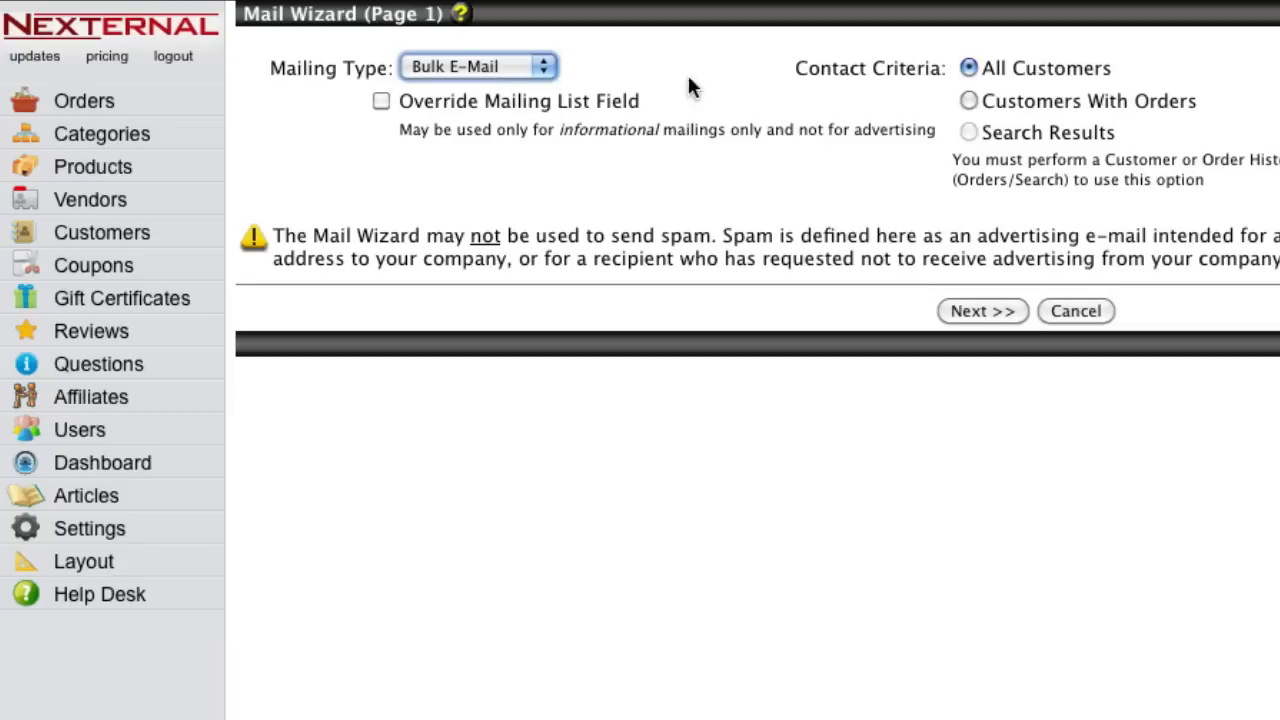
mouse_move(932, 90)
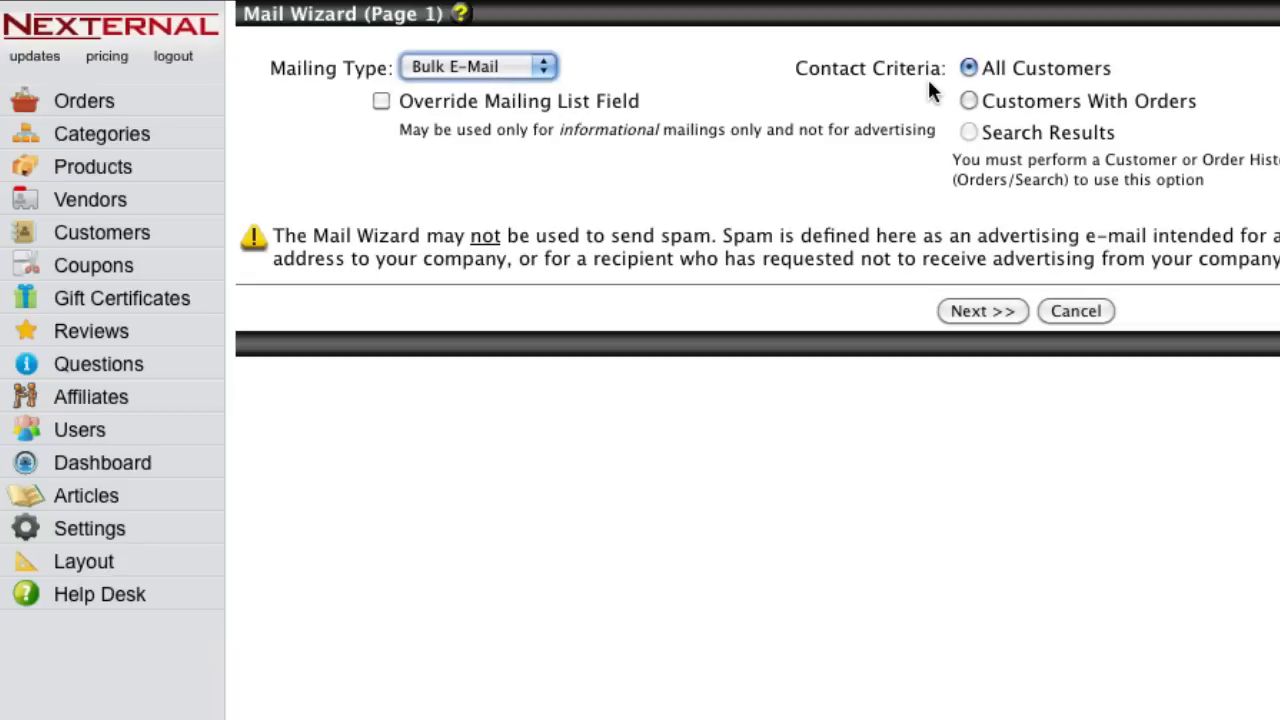
left_click(968, 132)
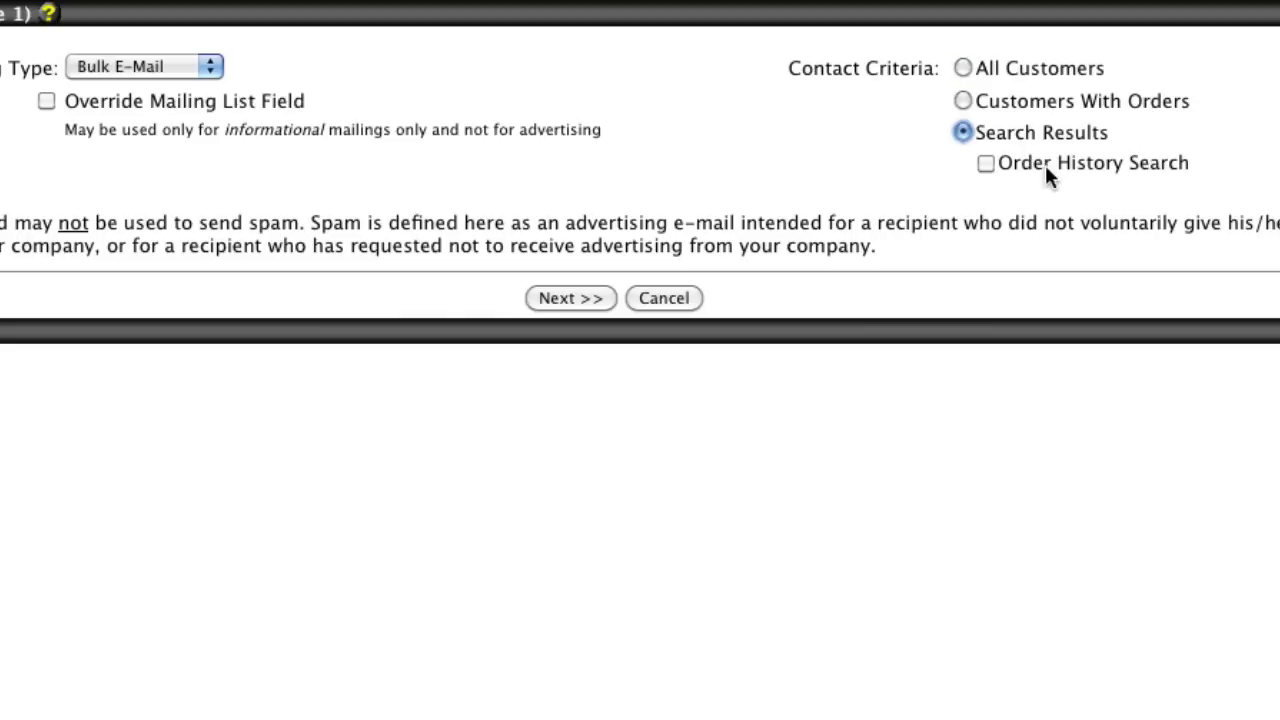
mouse_move(1050, 178)
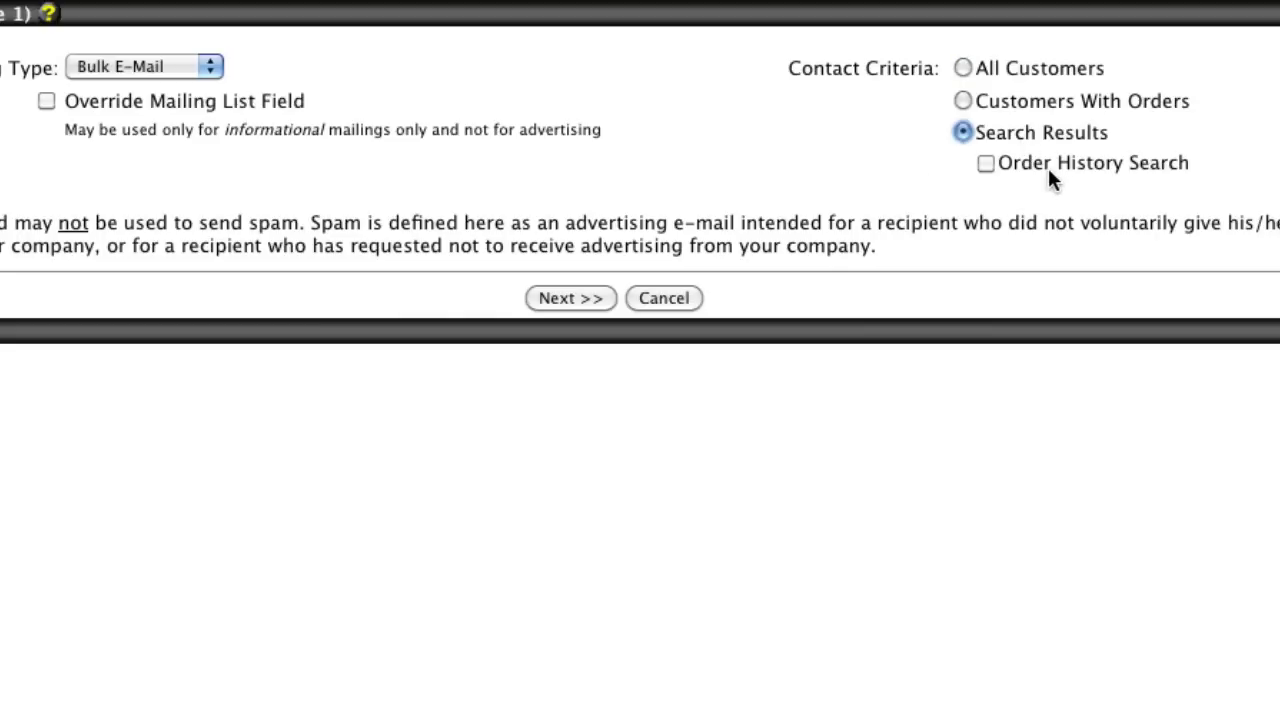
left_click(985, 163)
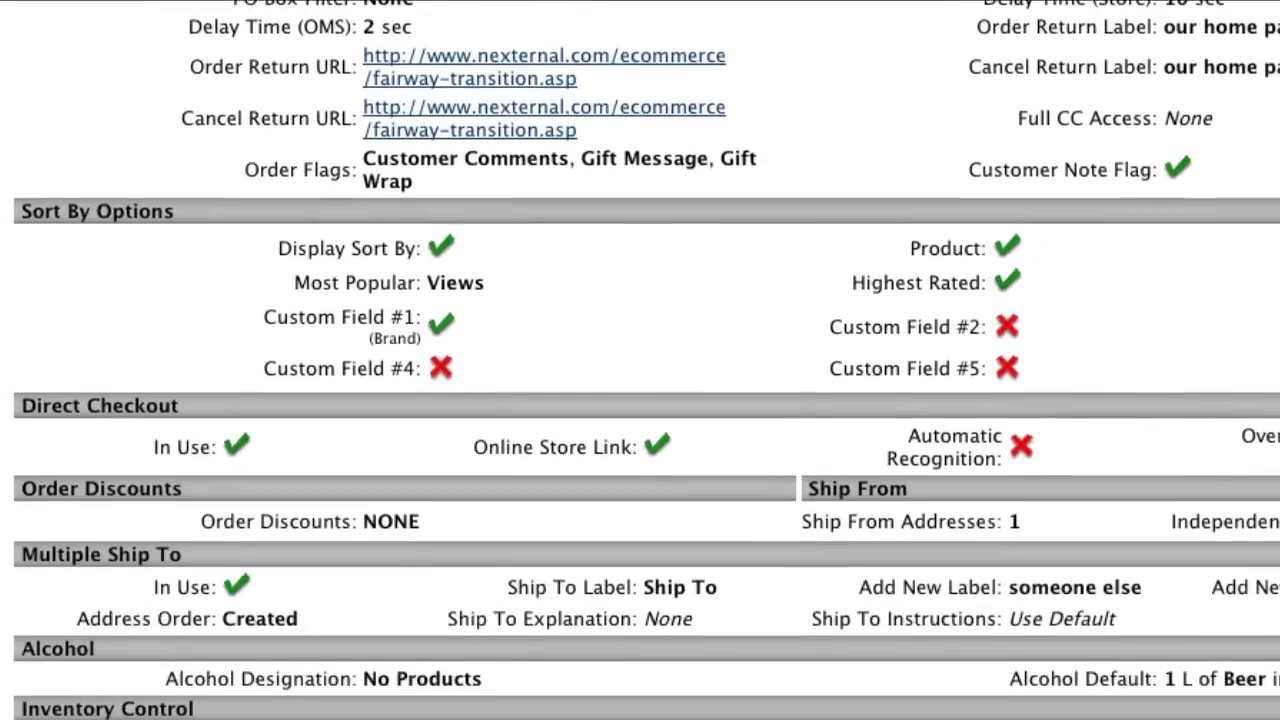
scroll("down", 3)
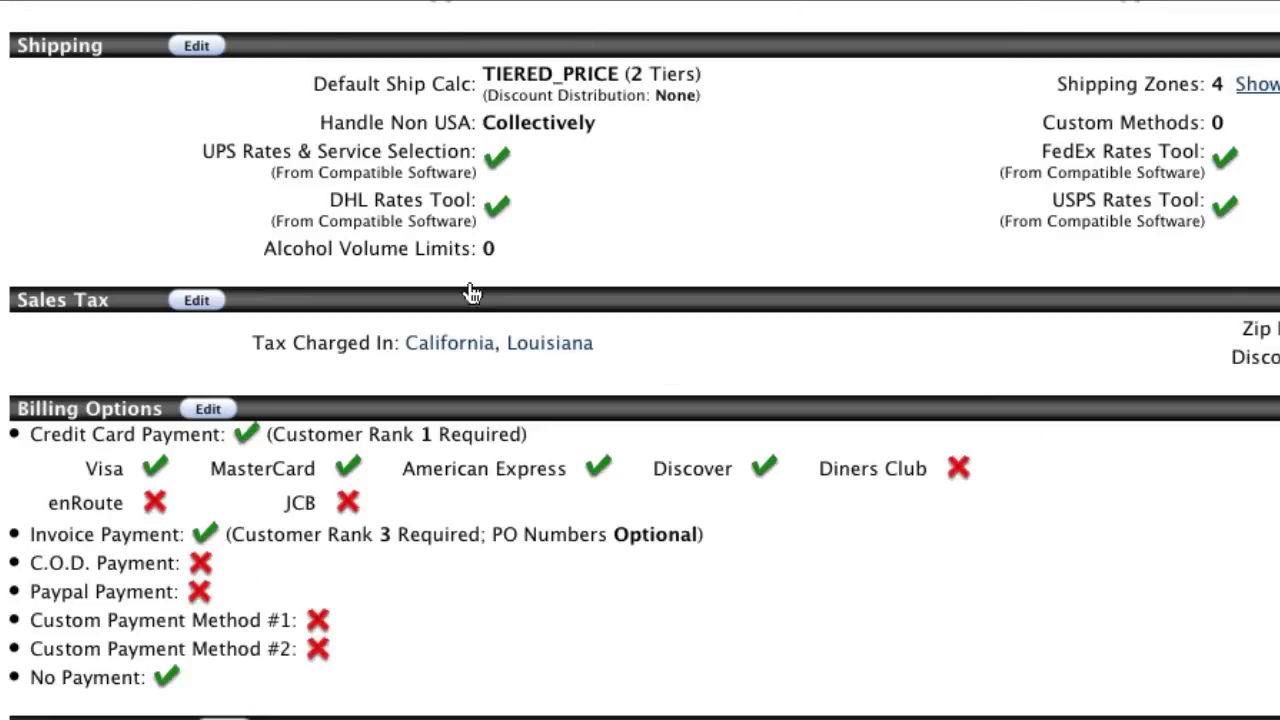
mouse_move(204, 97)
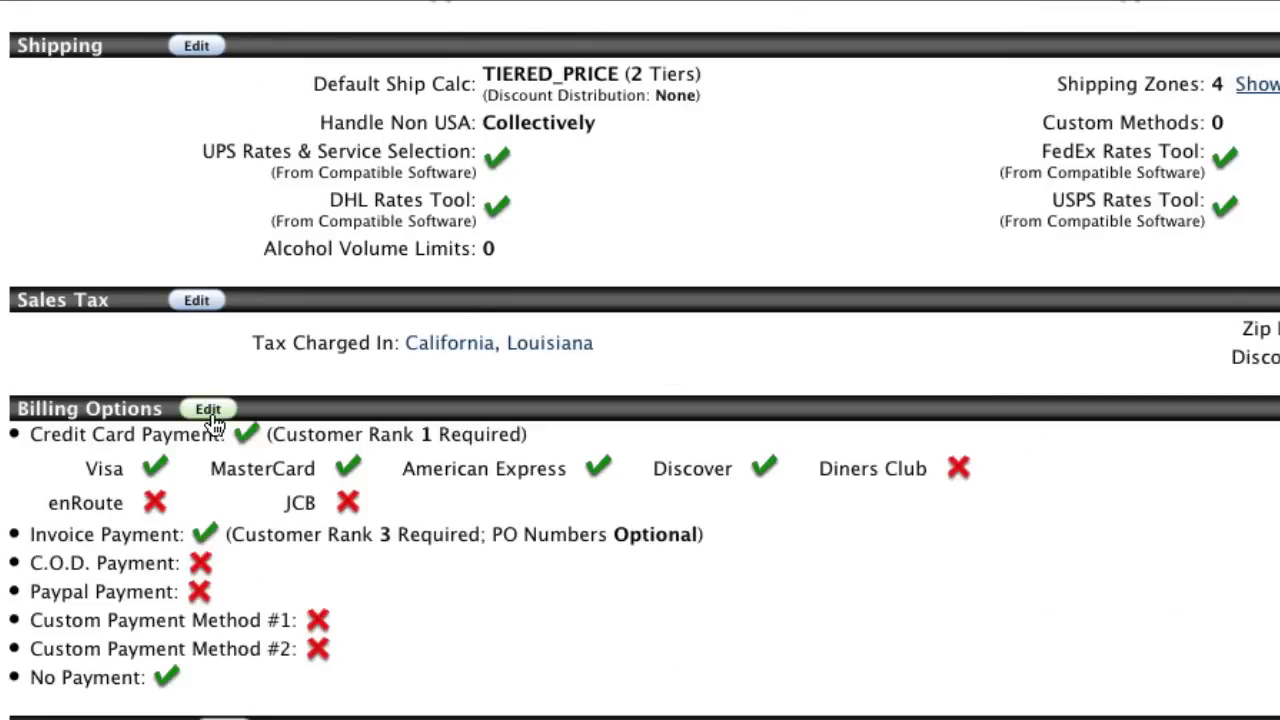
scroll("up", 3)
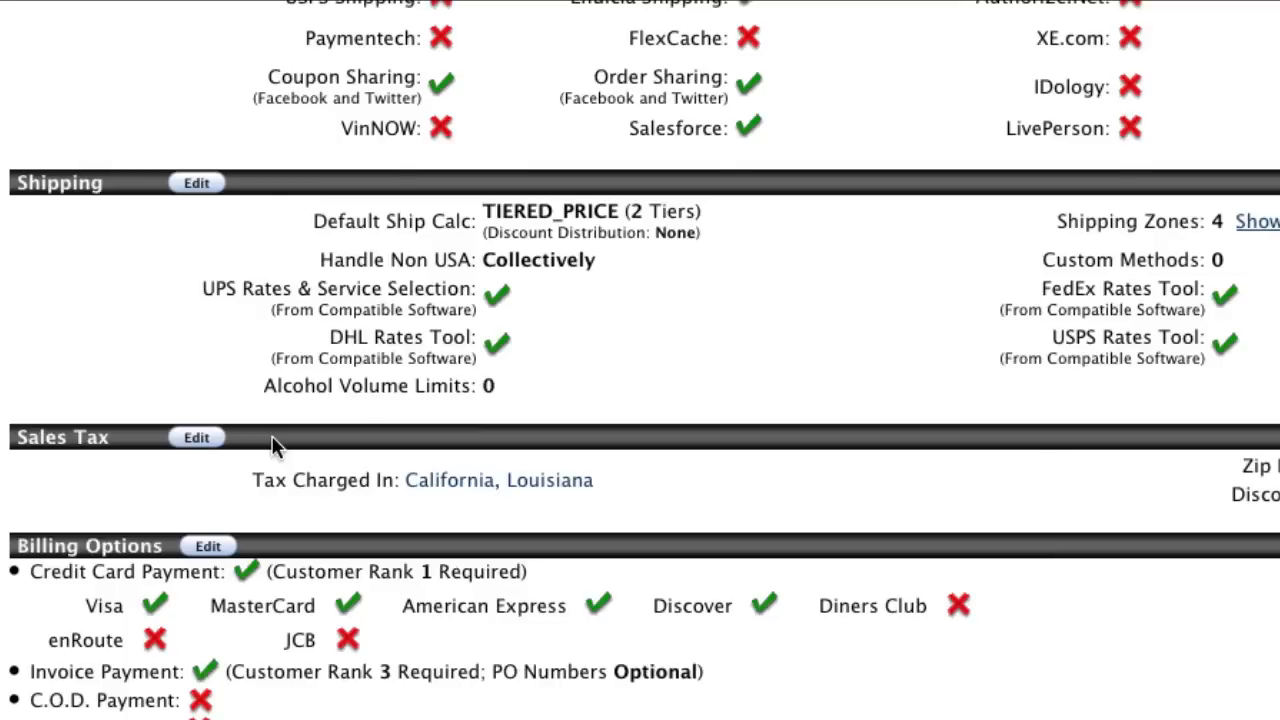
scroll("up", 3)
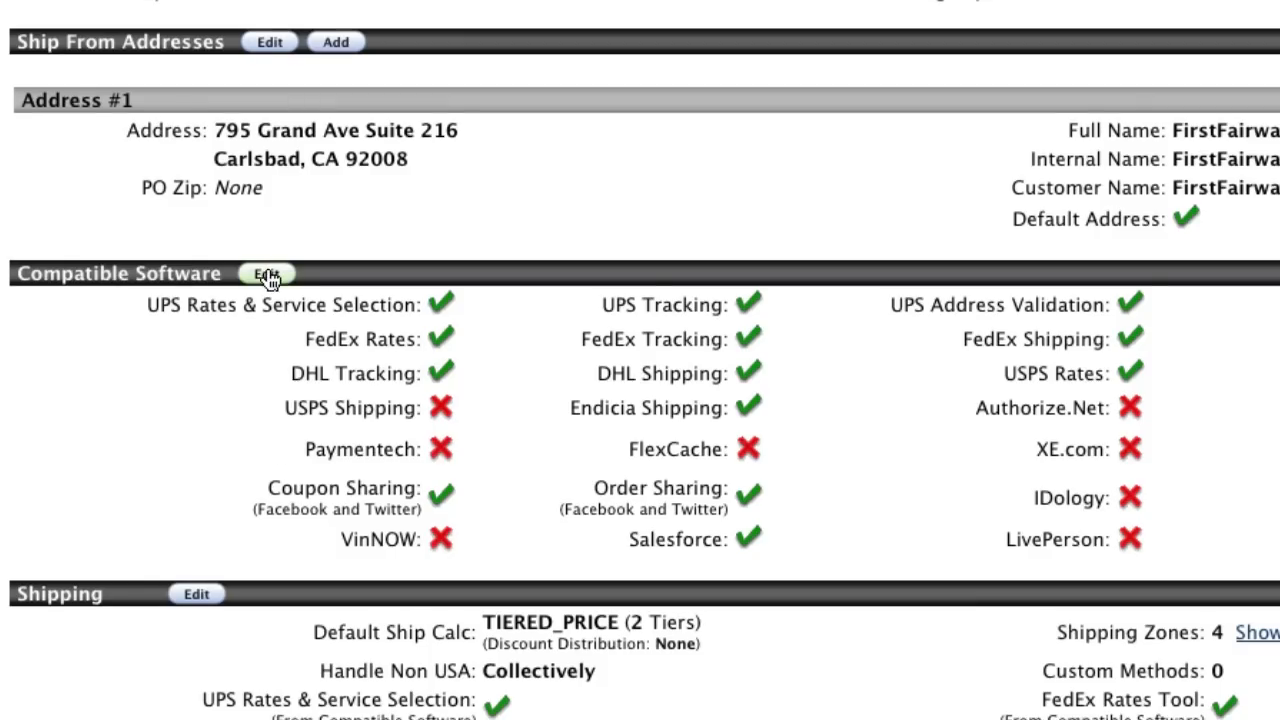
scroll("down", 3)
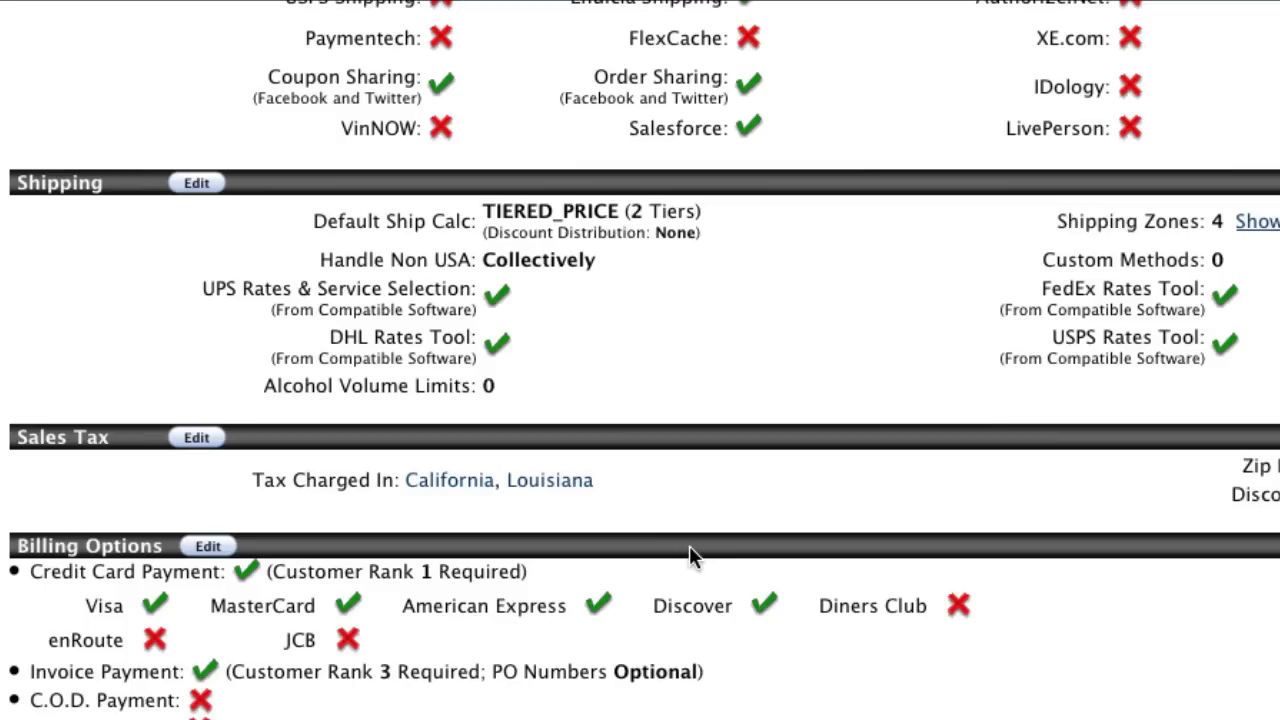
scroll("down", 3)
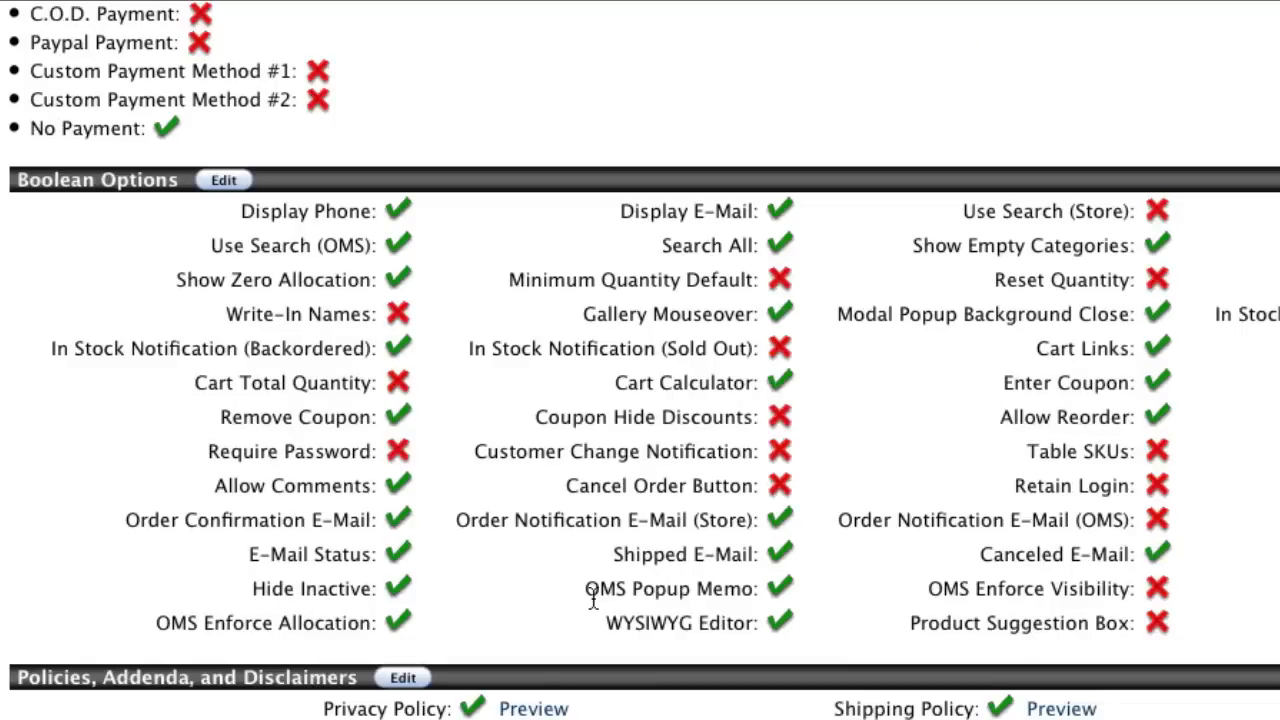
scroll("down", 3)
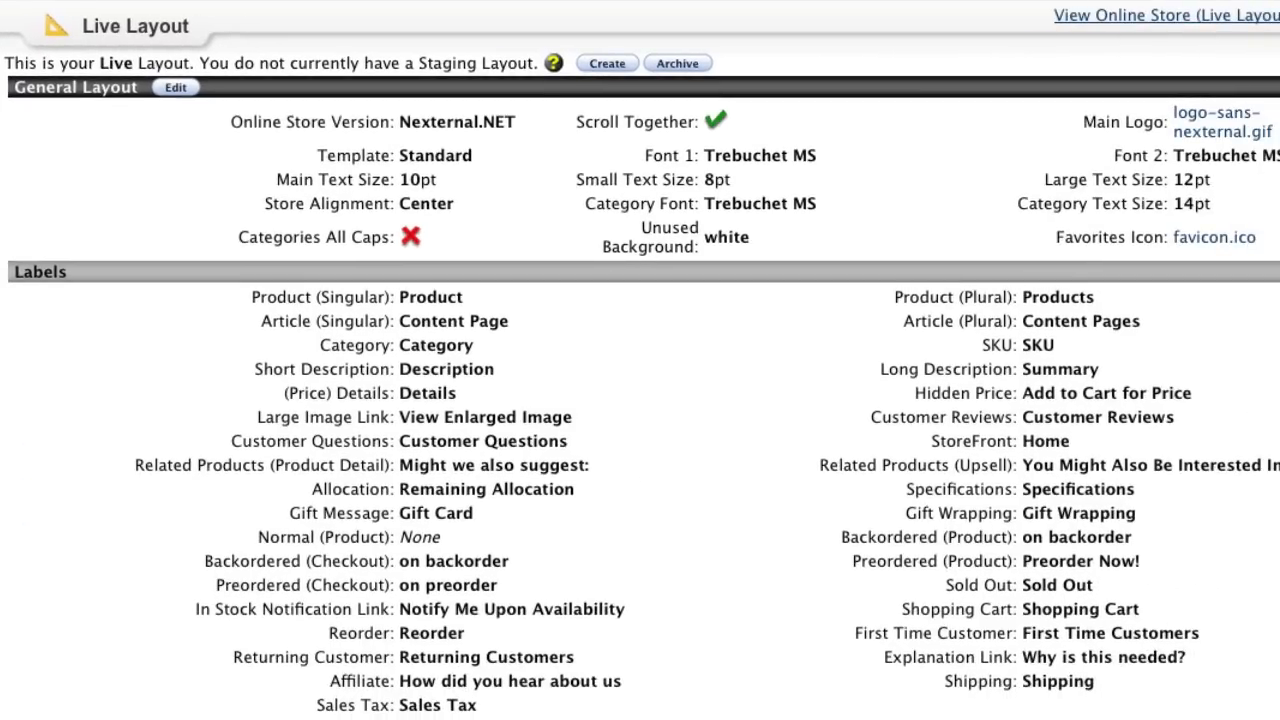
mouse_move(88, 283)
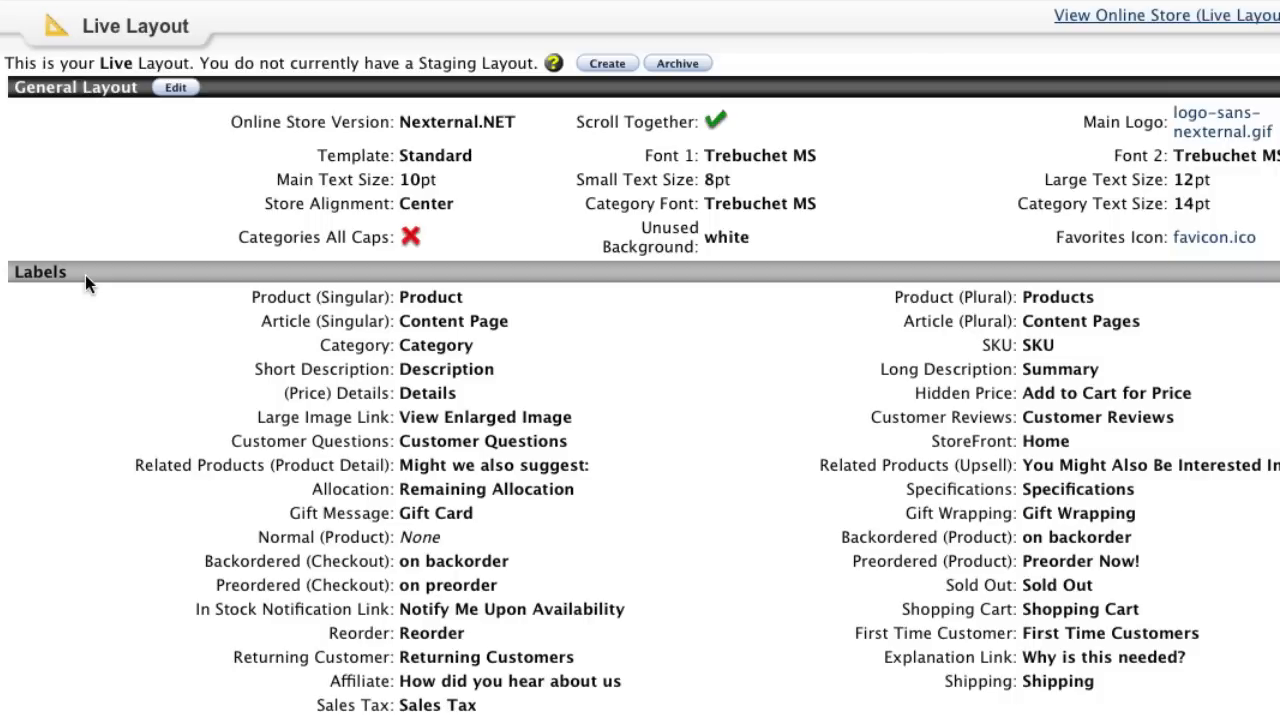
Step: Scroll the Live Layout page down to the cart layout and button settings
scroll("down", 3)
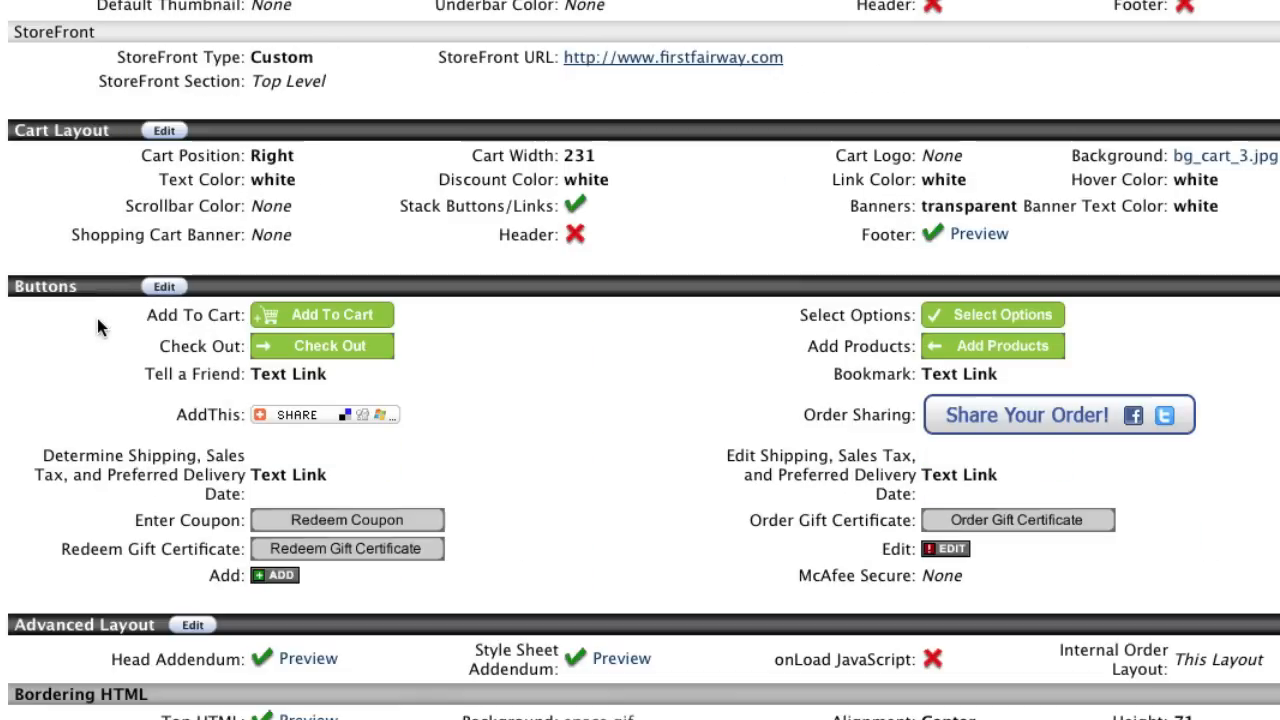
mouse_move(111, 341)
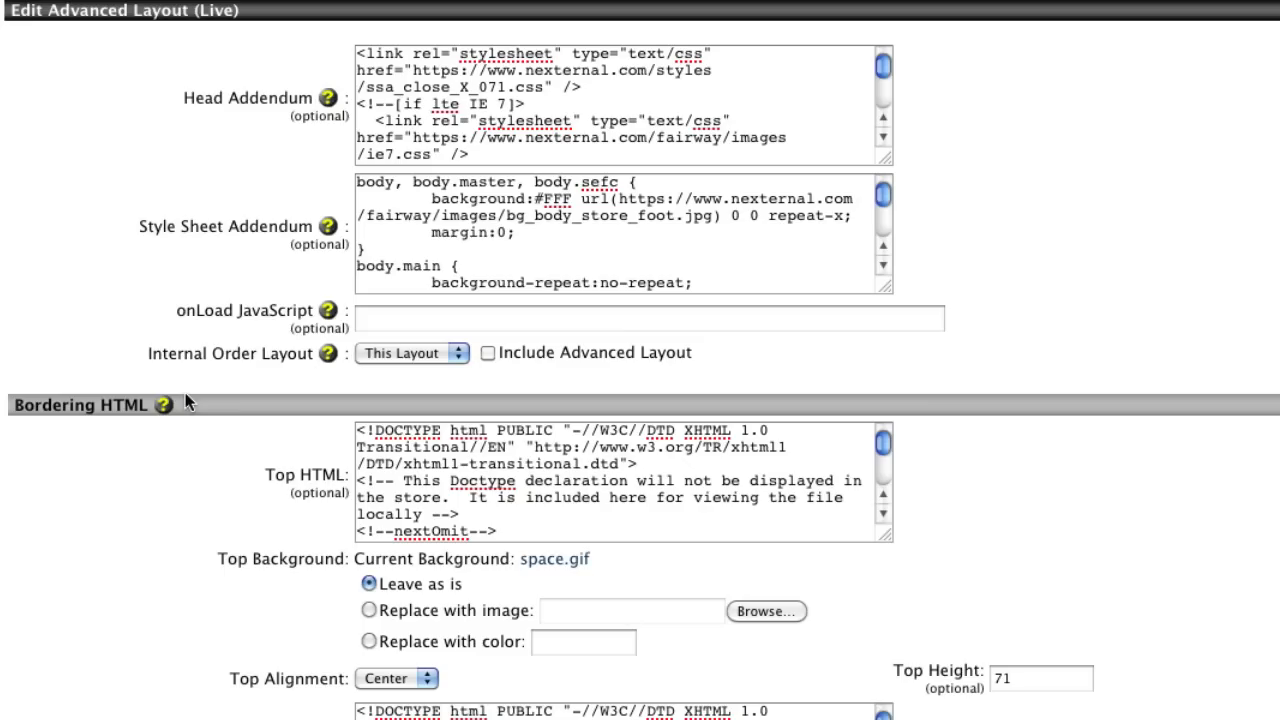
Step: Scroll the Edit Advanced Layout page past the head and style sheet addenda to the bordering HTML
scroll("down", 3)
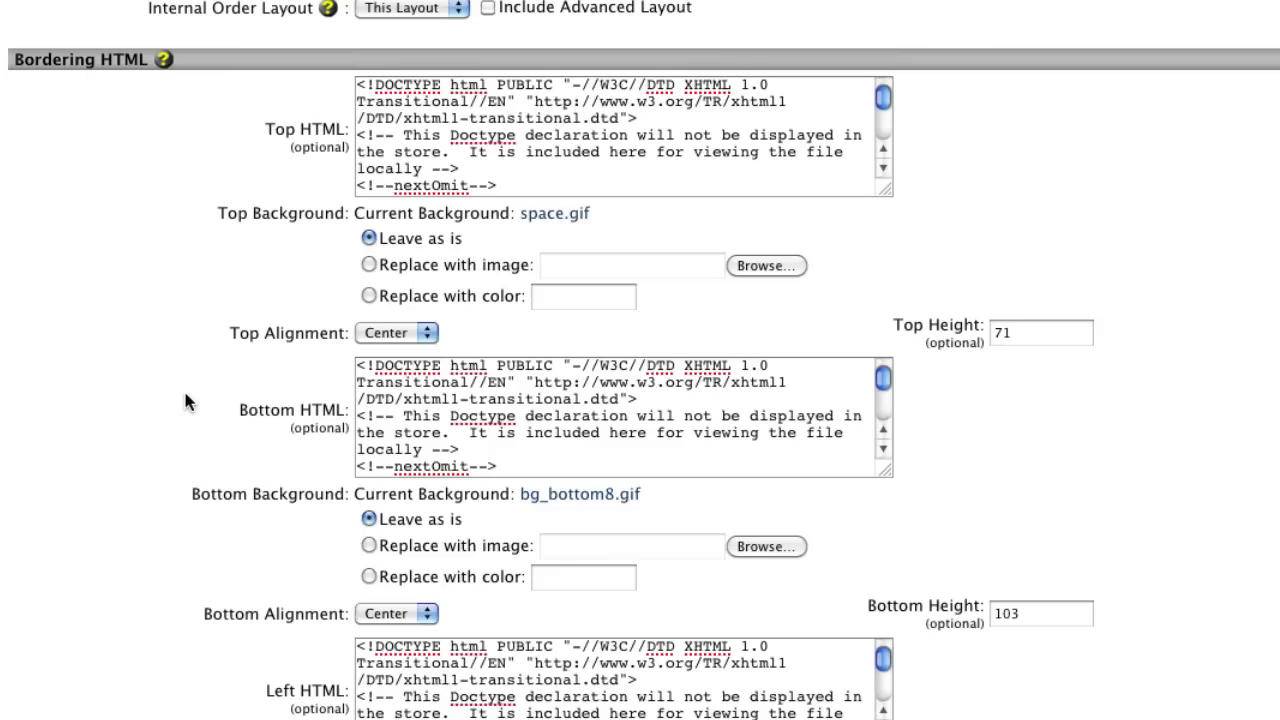
scroll("down", 3)
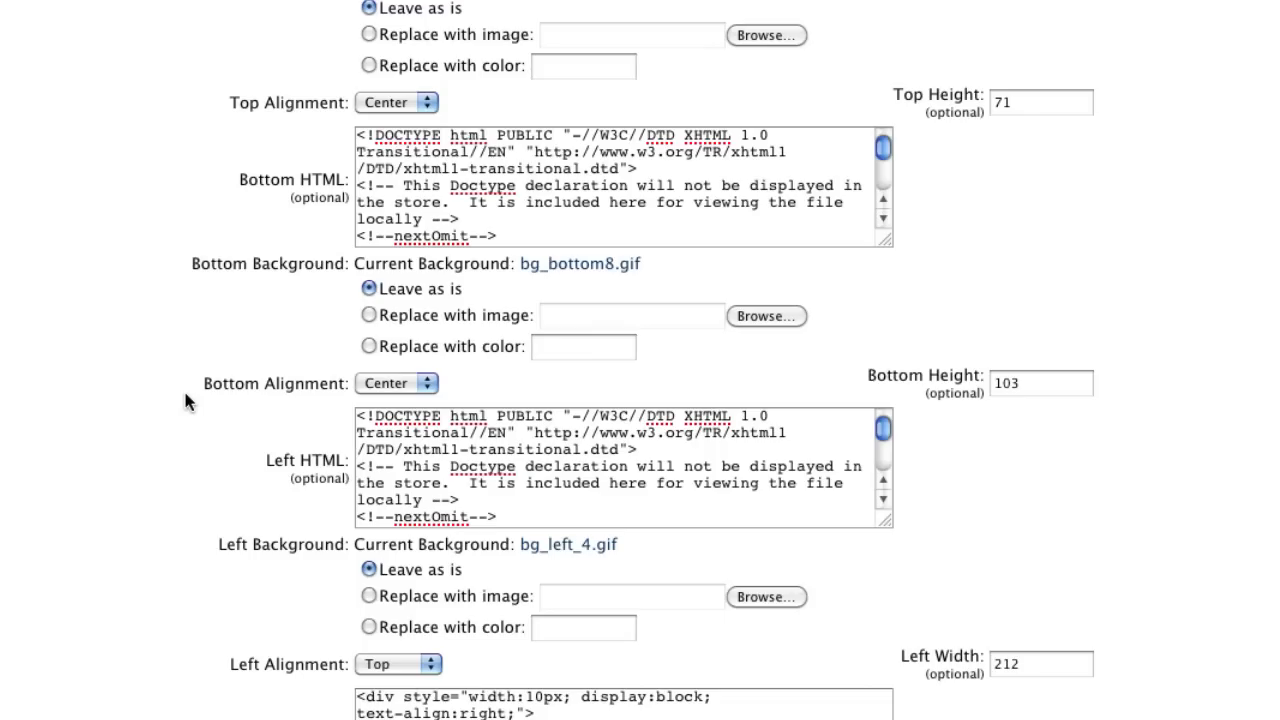